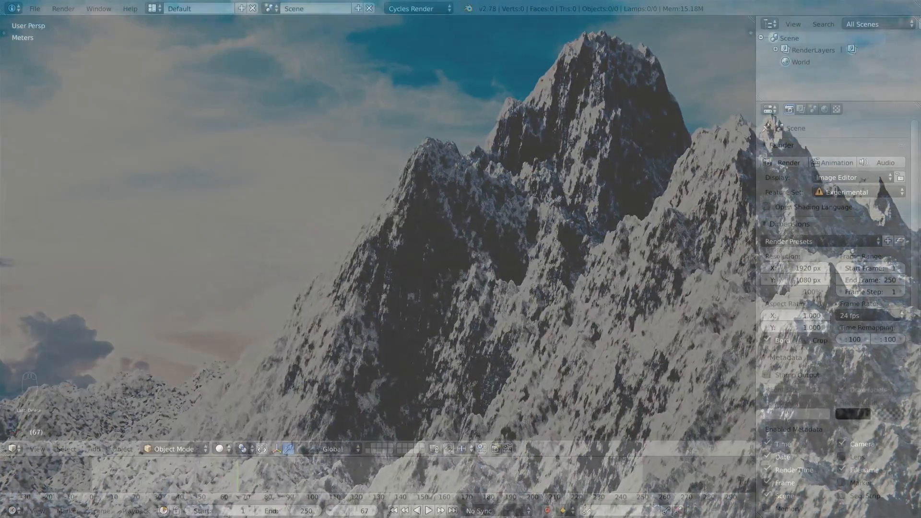
Add a plane mesh at the origin and scale it up into a large ground surface
{"action": "key", "text": "shift+a"}
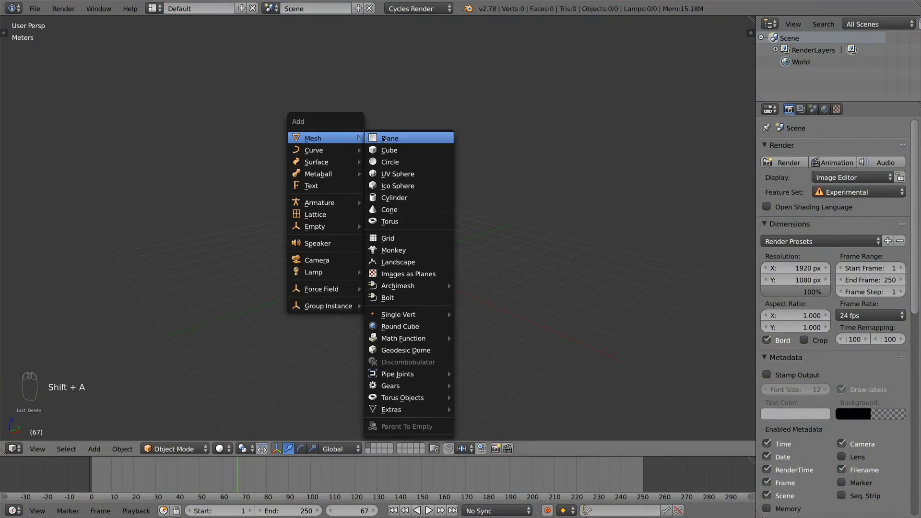
{"action": "left_click", "coordinate": [389, 138]}
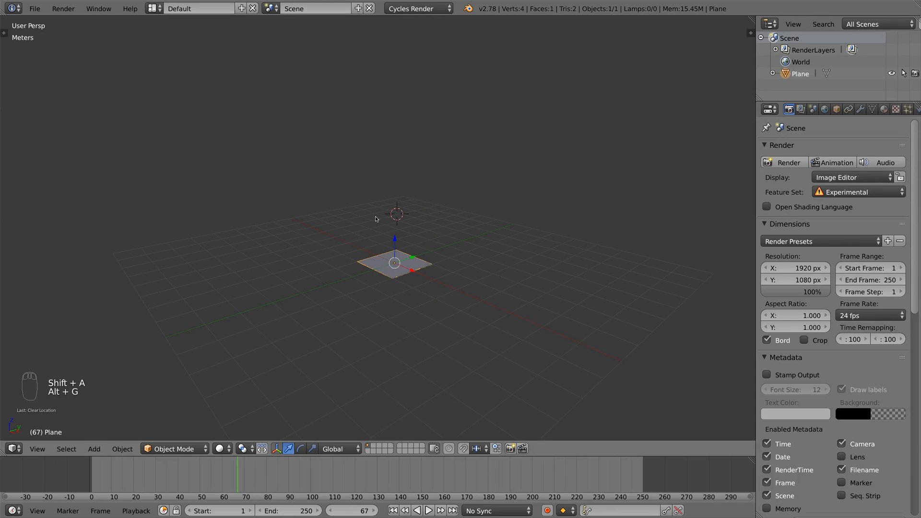
{"action": "key", "text": "s"}
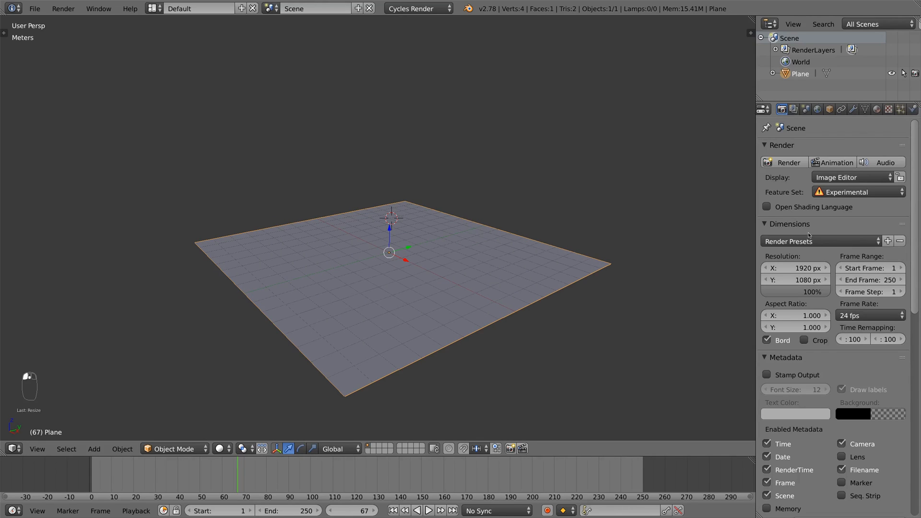
Keep the Experimental feature set and give the plane a Simple Subdivision Surface modifier
{"action": "left_click", "coordinate": [858, 192]}
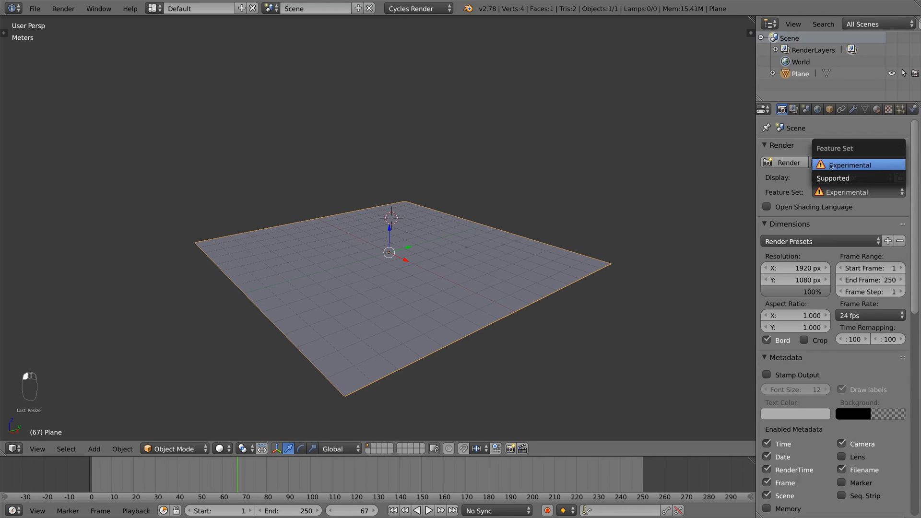
{"action": "left_click", "coordinate": [848, 165]}
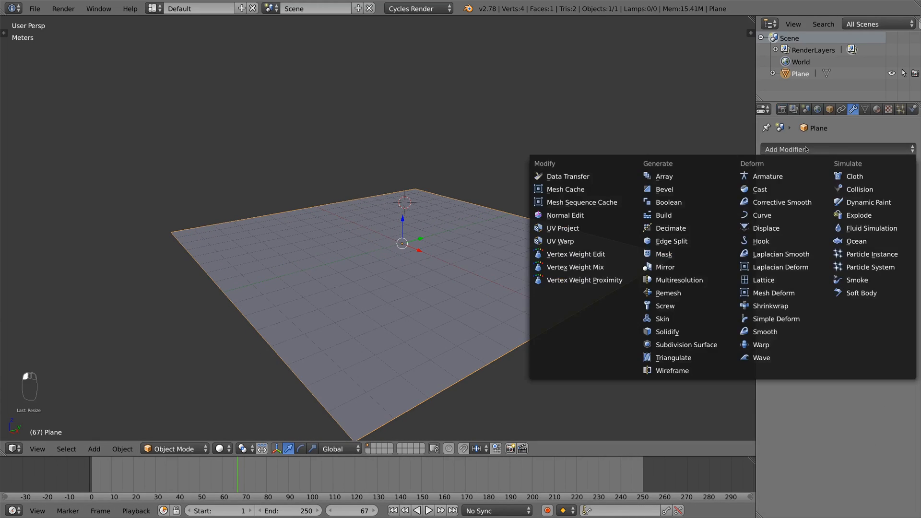
{"action": "left_click", "coordinate": [684, 344]}
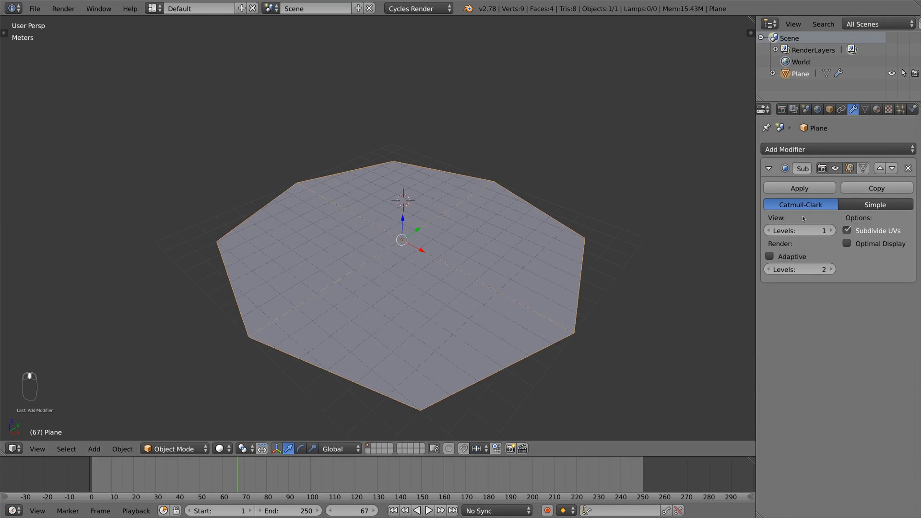
{"action": "left_click", "coordinate": [875, 205]}
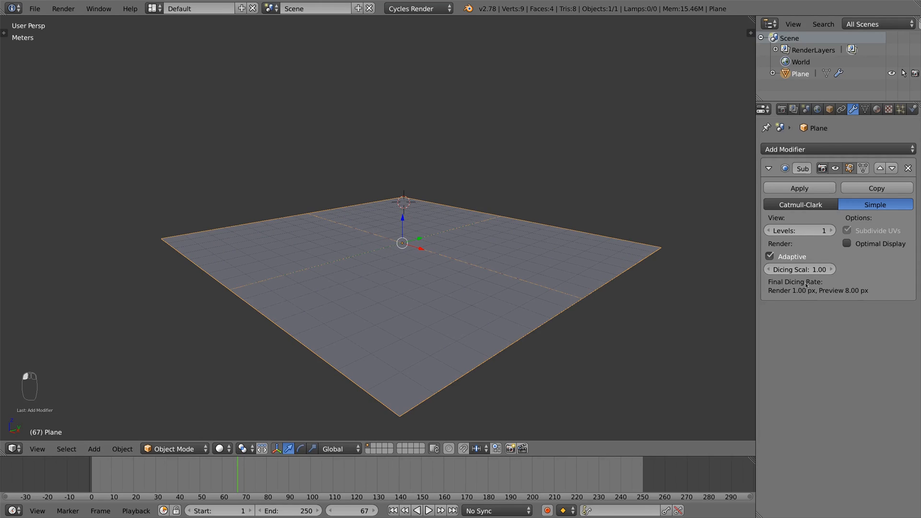
{"action": "mouse_move", "coordinate": [450, 251]}
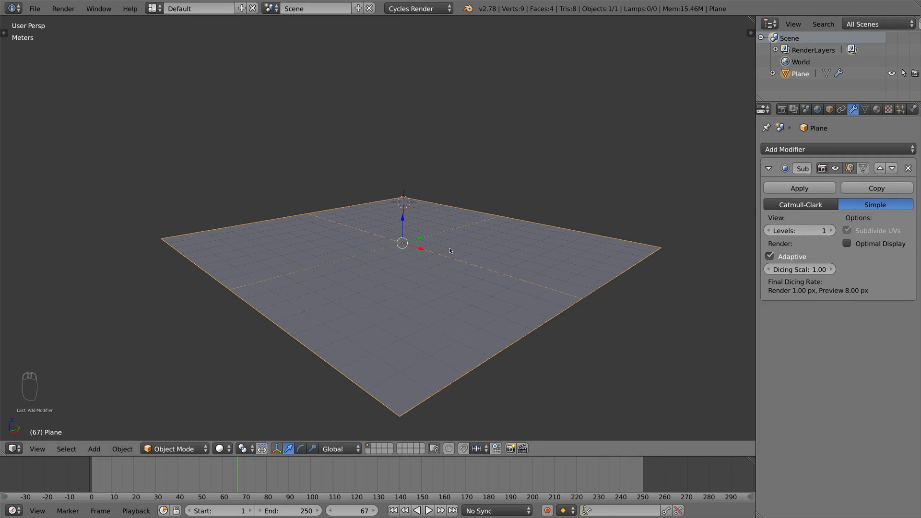
Give the plane a new white diffuse material using true displacement instead of Bump
{"action": "left_click", "coordinate": [781, 109]}
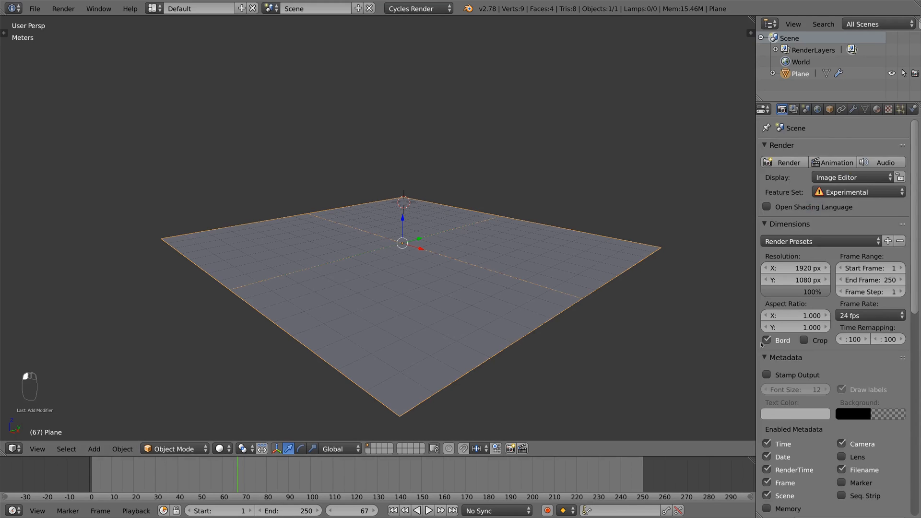
{"action": "scroll", "scroll_direction": "down", "scroll_amount": 3}
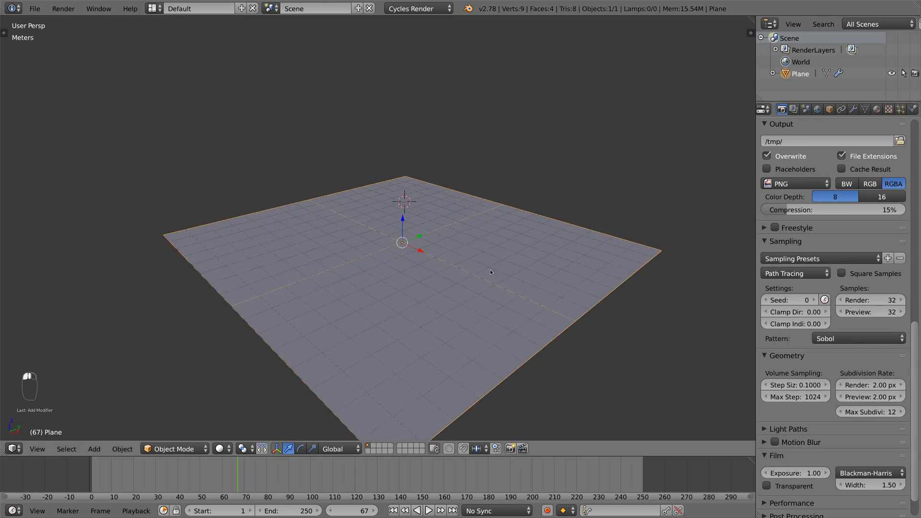
{"action": "left_click", "coordinate": [877, 109]}
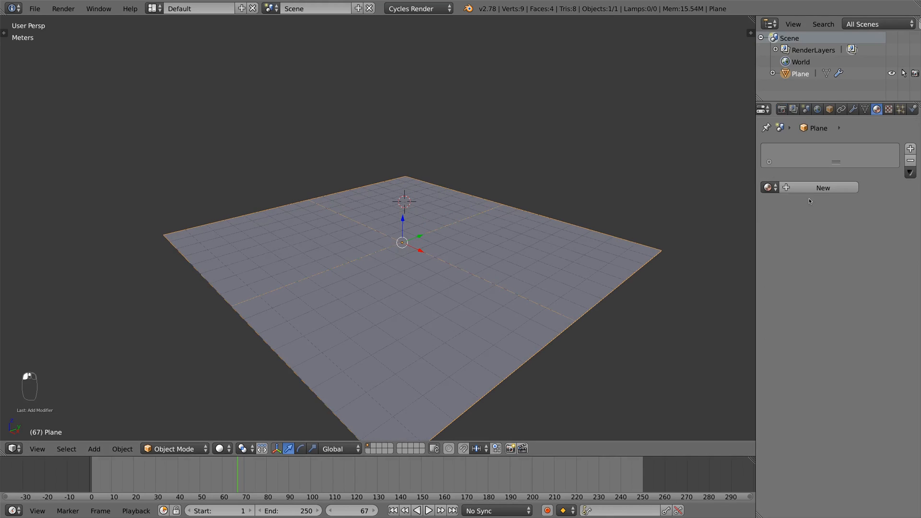
{"action": "left_click", "coordinate": [821, 187]}
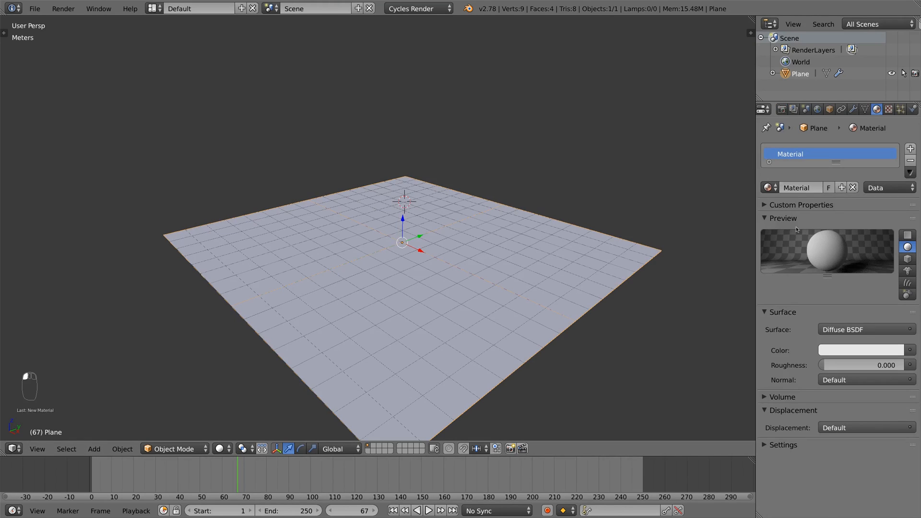
{"action": "left_click", "coordinate": [782, 445]}
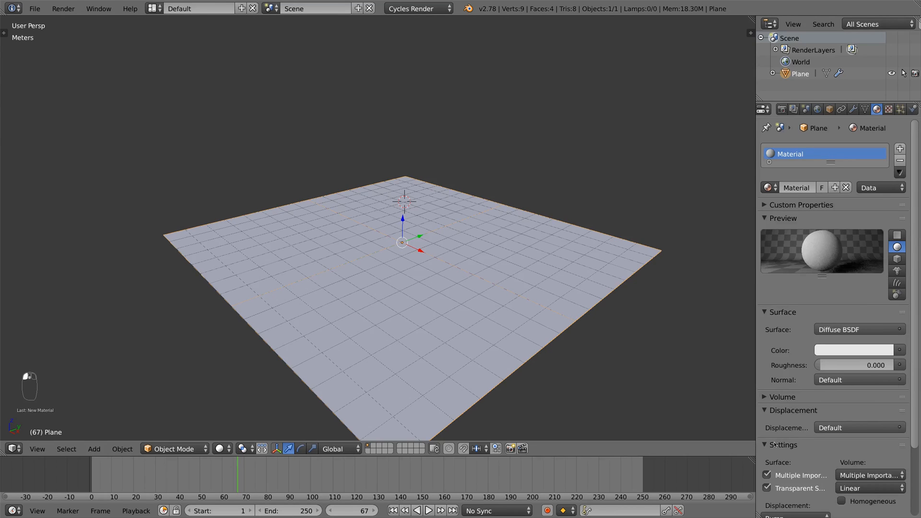
{"action": "left_click", "coordinate": [794, 475]}
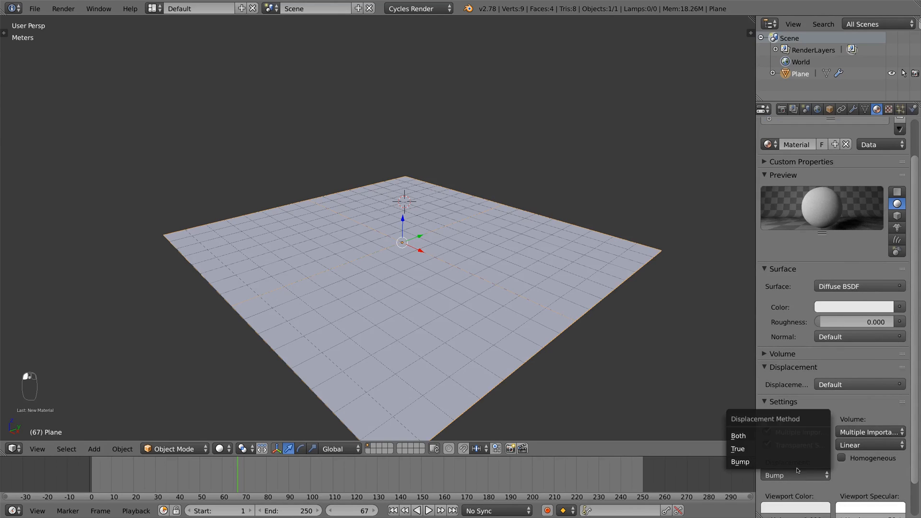
{"action": "left_click", "coordinate": [737, 449]}
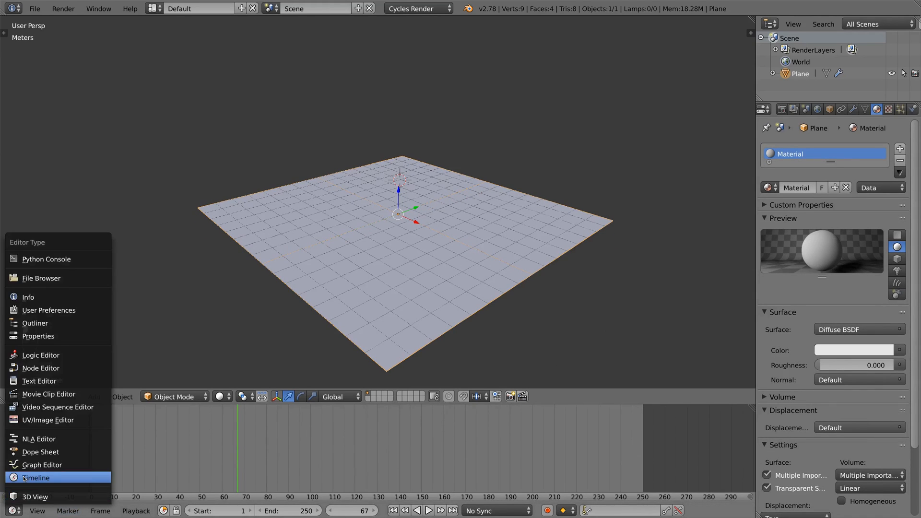
Drive displacement with a Gradient Texture multiplied by 12, previewed in Rendered shading
{"action": "left_click", "coordinate": [41, 368]}
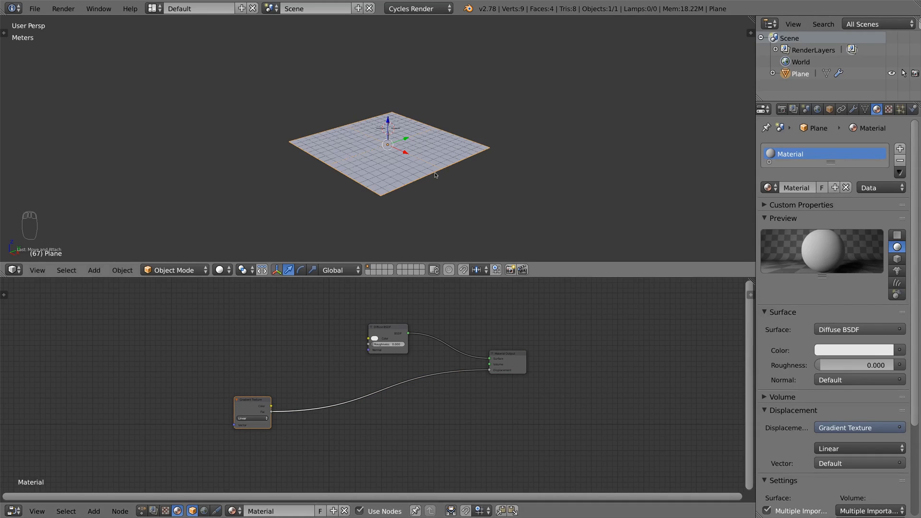
{"action": "key", "text": "shift+z"}
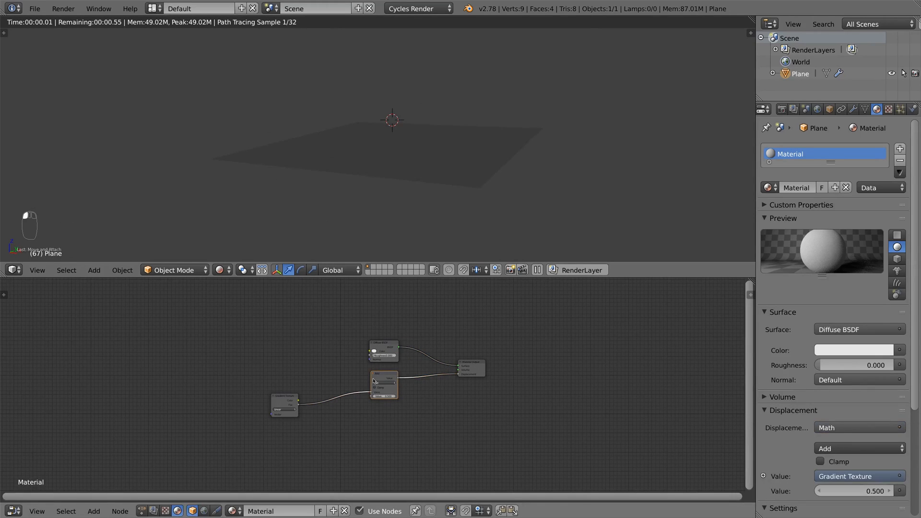
{"action": "left_click", "coordinate": [859, 448]}
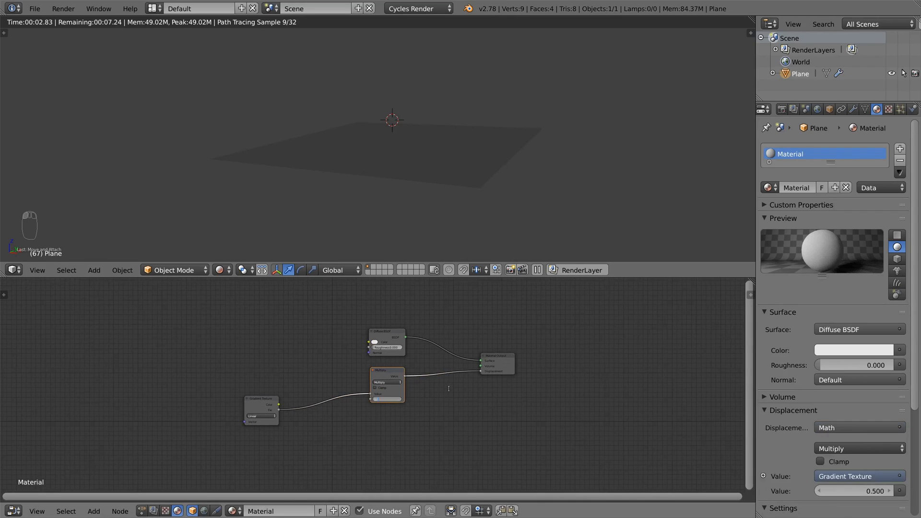
{"action": "key", "text": "Tab"}
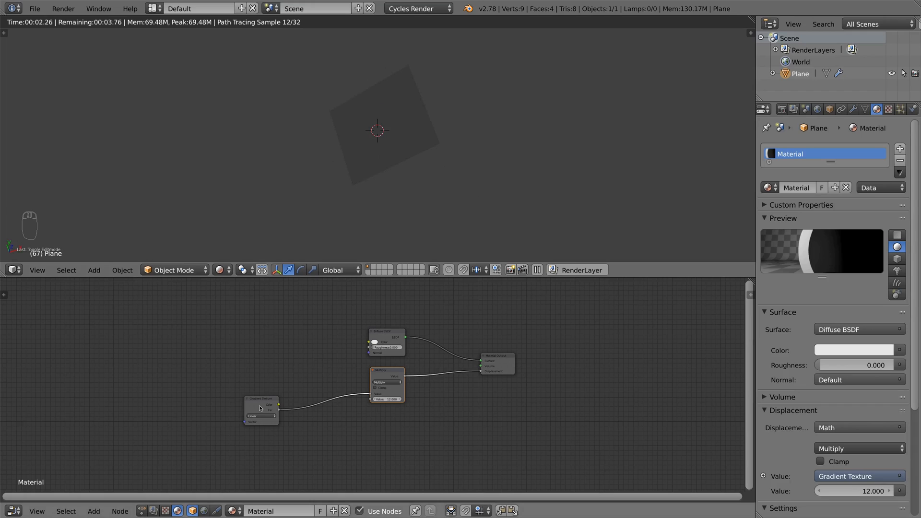
Search the add-ons preferences for 'node' to confirm Node Wrangler is enabled
{"action": "key", "text": "space"}
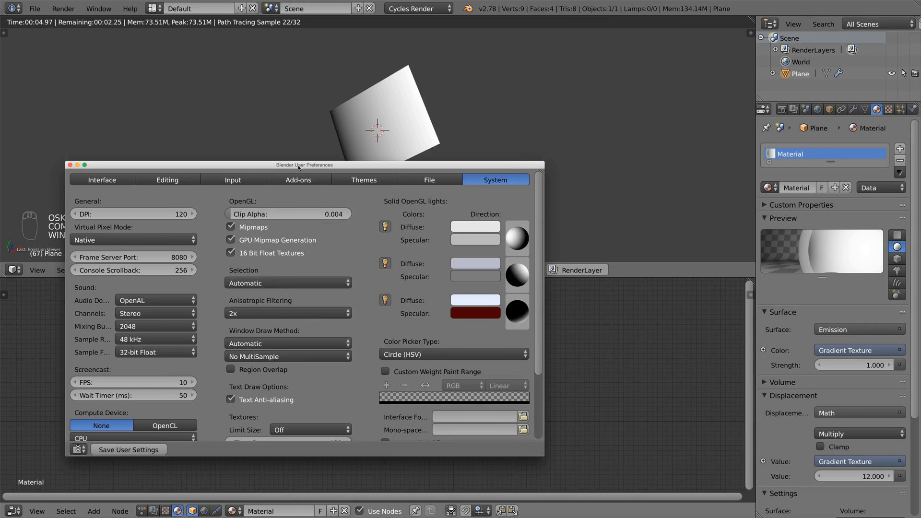
{"action": "left_click", "coordinate": [297, 180]}
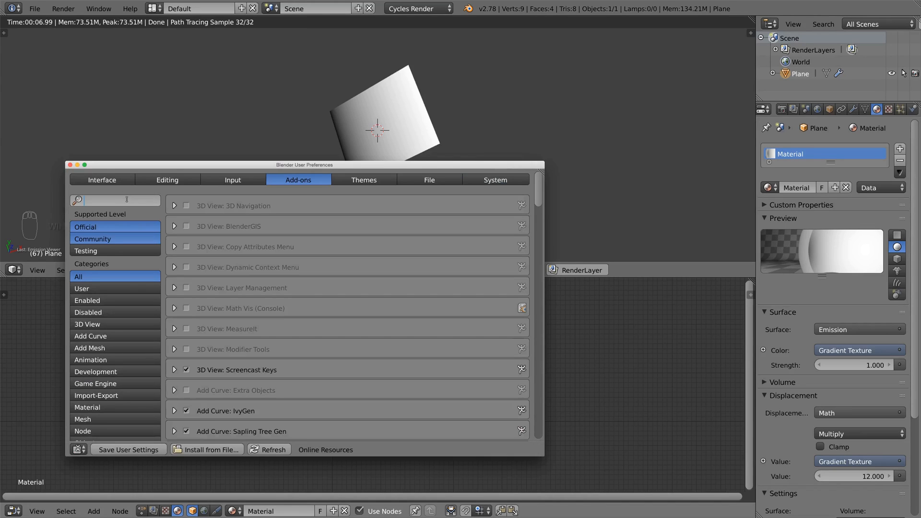
{"action": "type", "text": "node"}
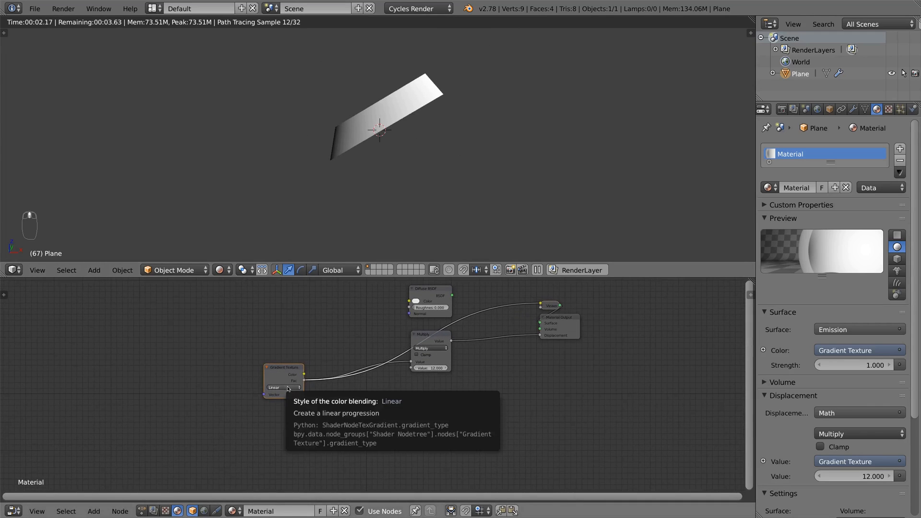
Make the gradient Quadratic Sphere and add Mapping and Texture Coordinate nodes via Ctrl+T
{"action": "left_click", "coordinate": [284, 387]}
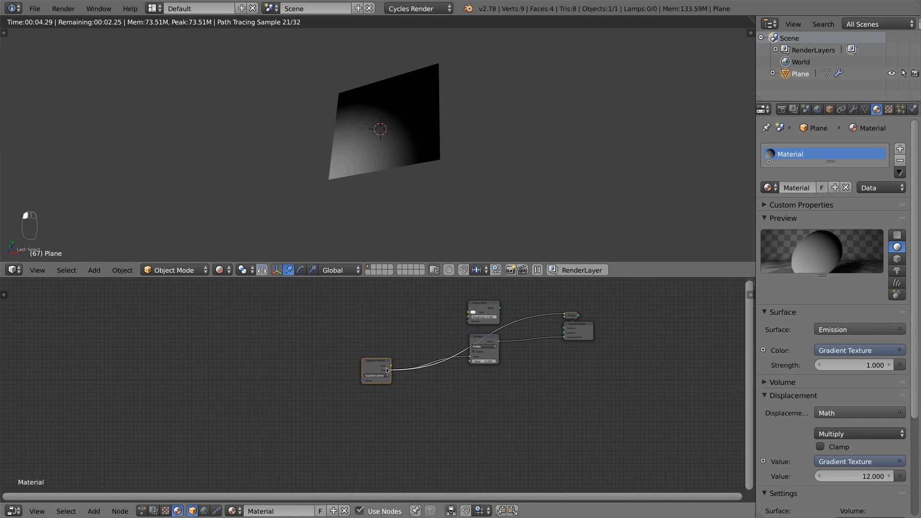
{"action": "key", "text": "ctrl+t"}
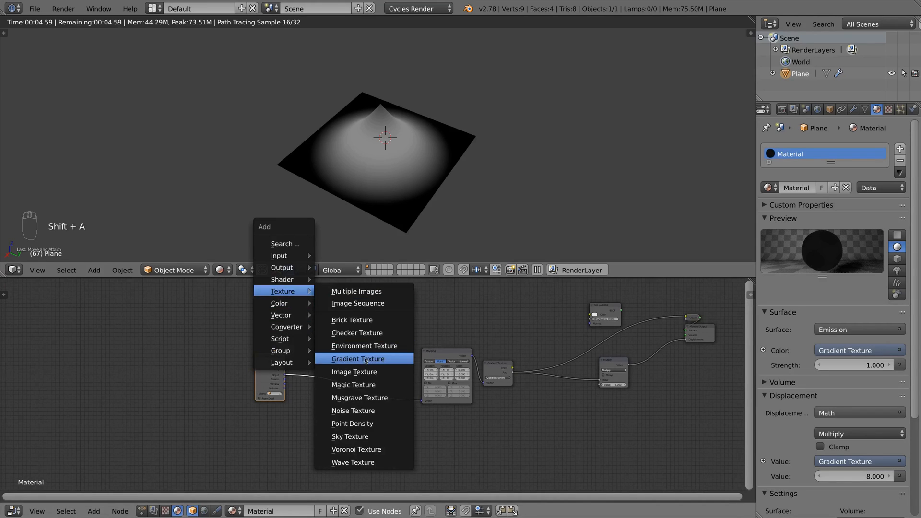
Add a Noise Texture combined with object coordinates through an Add MixRGB into Mapping
{"action": "left_click", "coordinate": [356, 358]}
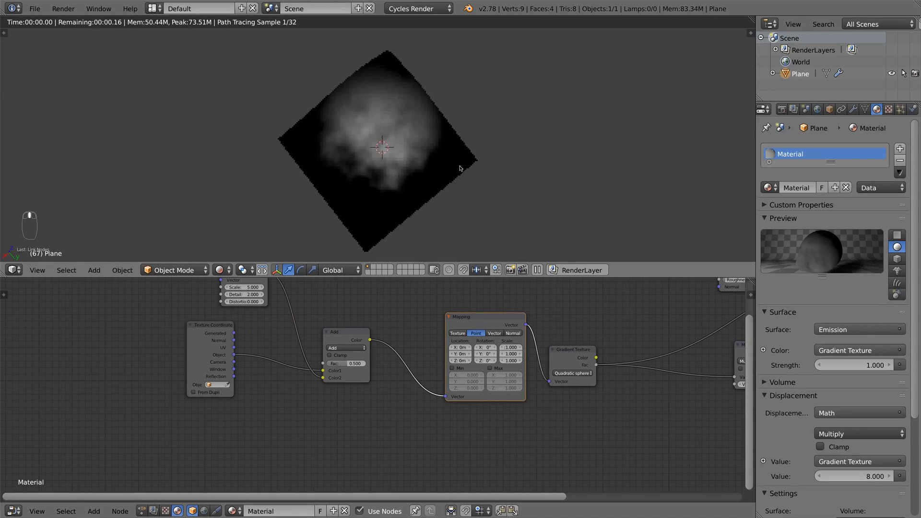
Toggle edit mode in and out twice to refresh the noise-distorted terrain
{"action": "key", "text": "Tab"}
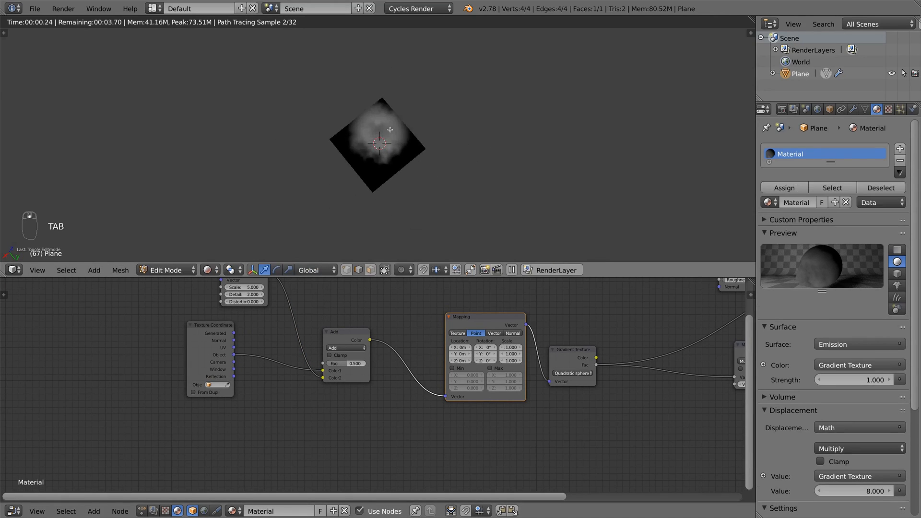
{"action": "key", "text": "Tab"}
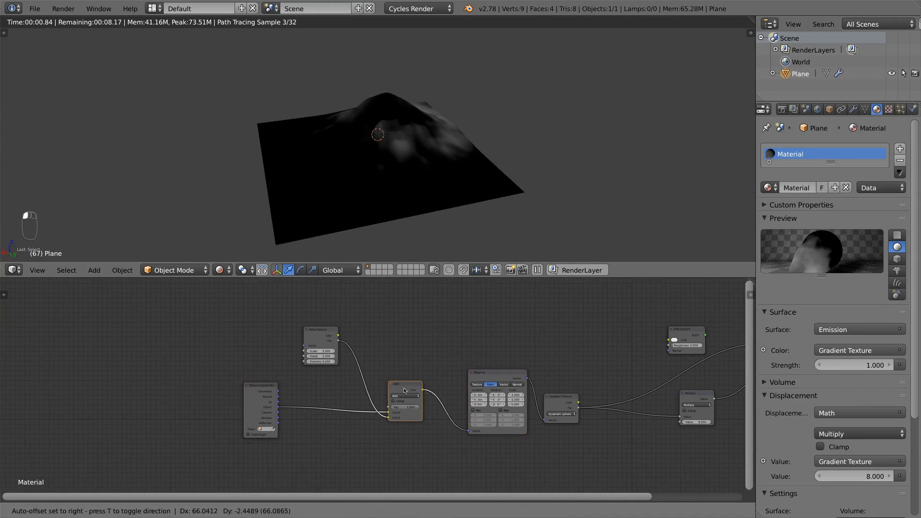
{"action": "key", "text": "Tab"}
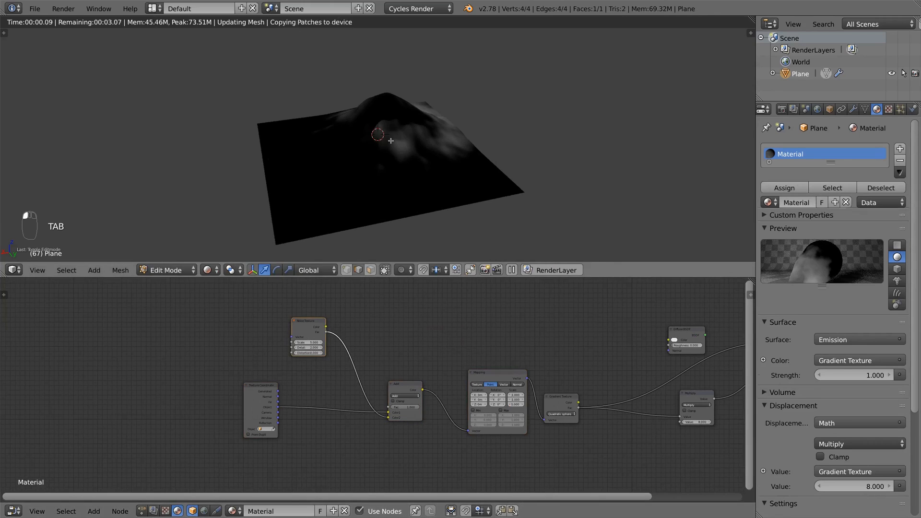
{"action": "key", "text": "Tab"}
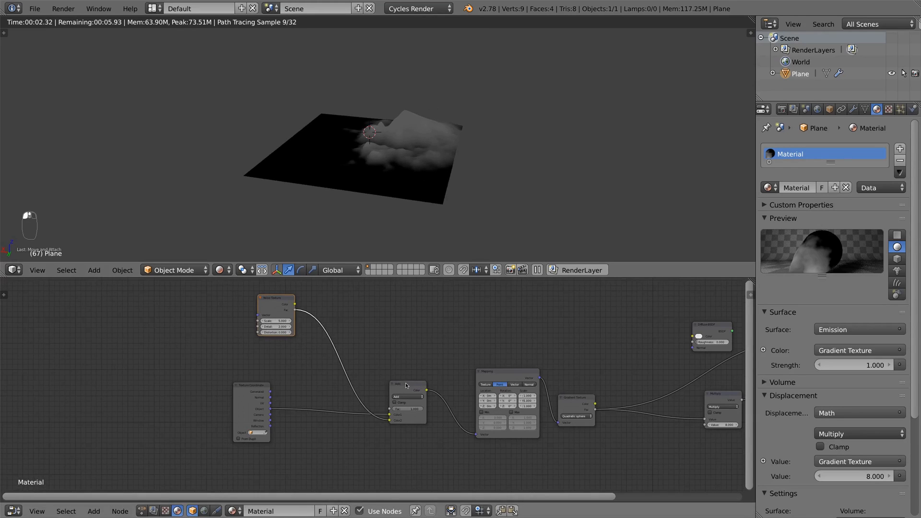
Duplicate the noise texture and feed it through a Subtract node into the Add node's Color1
{"action": "key", "text": "shift+d"}
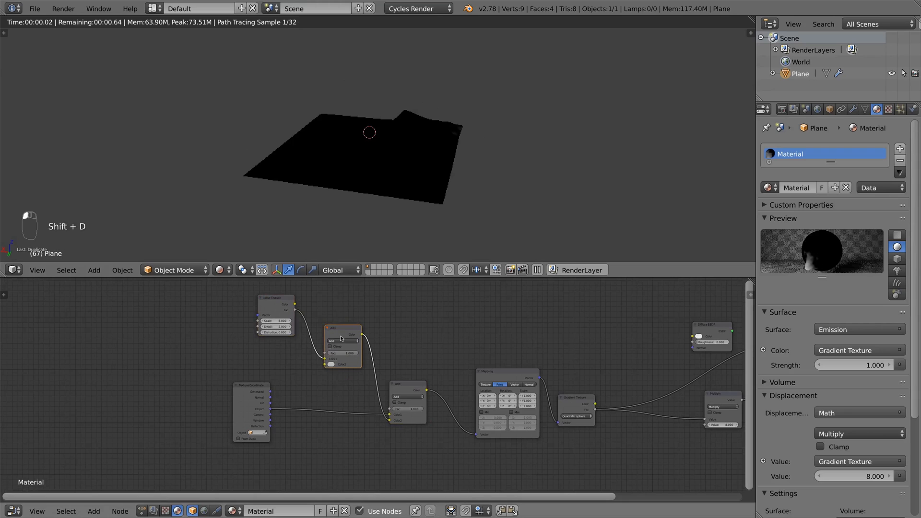
{"action": "left_click", "coordinate": [342, 340]}
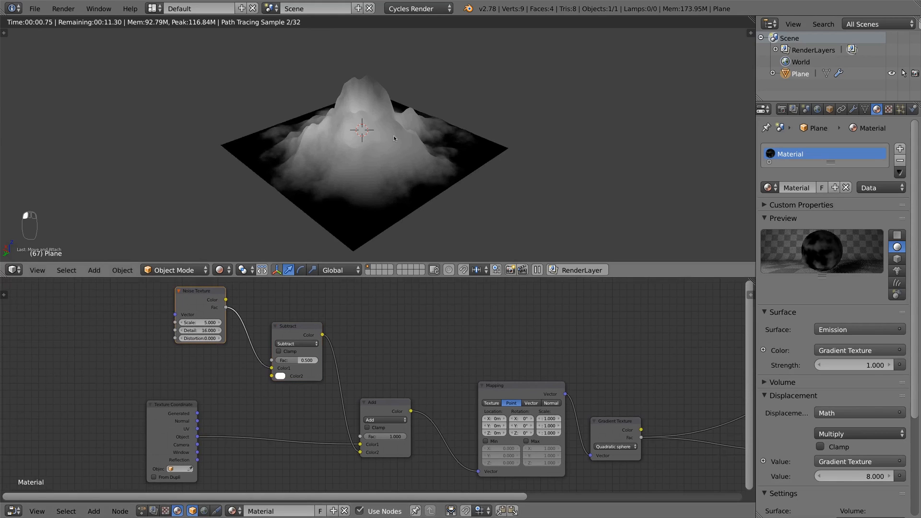
{"action": "key", "text": "Tab"}
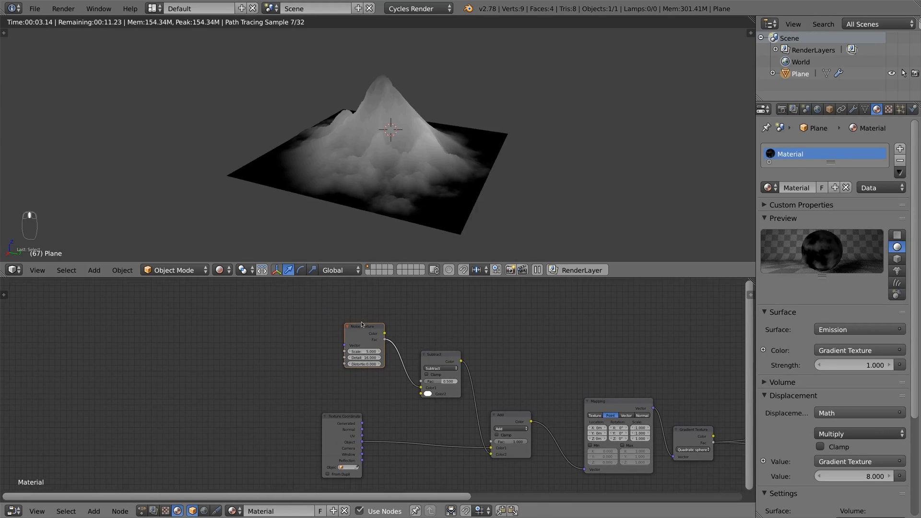
Add Texture Coordinate and Mapping nodes to the Noise Texture, resetting Mapping X location to 0
{"action": "key", "text": "ctrl+r"}
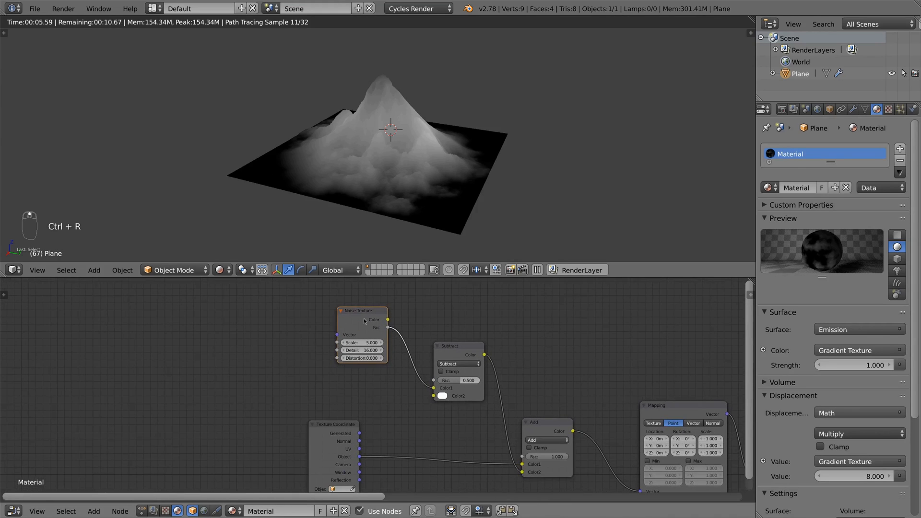
{"action": "key", "text": "ctrl+t"}
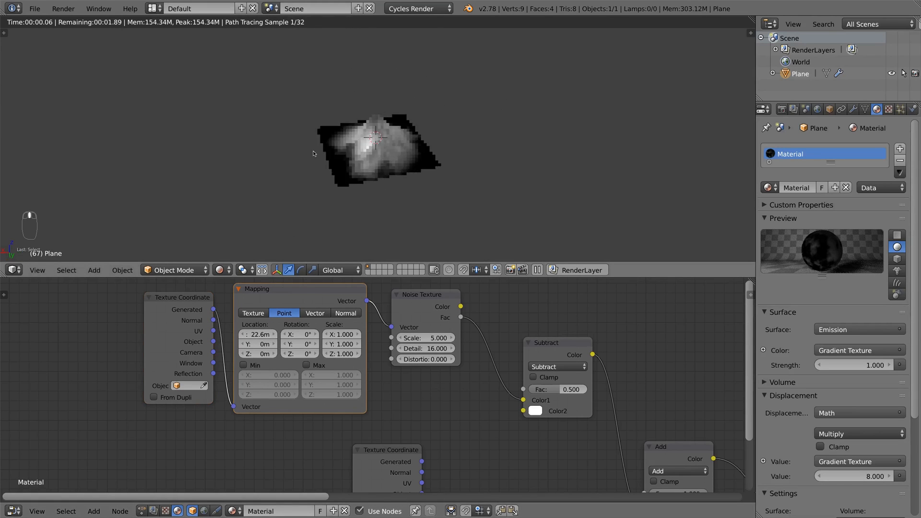
{"action": "key", "text": "Tab"}
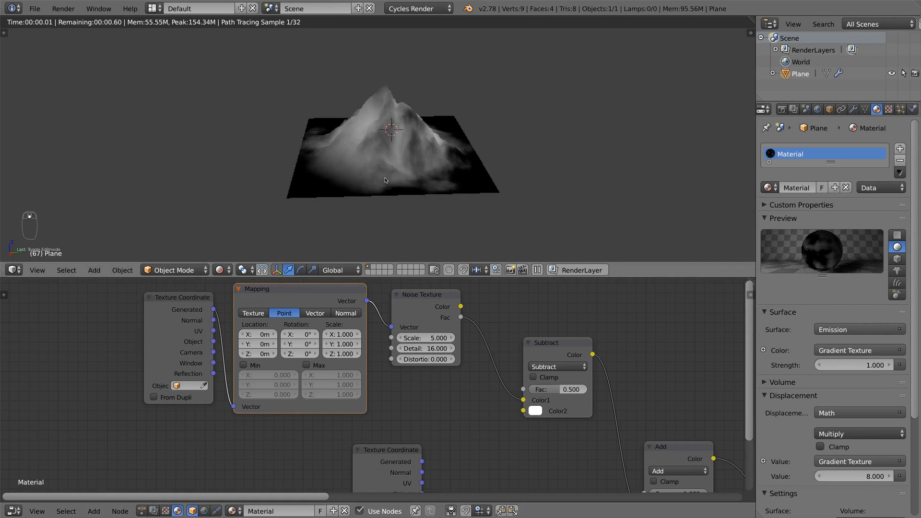
{"action": "key", "text": "Tab"}
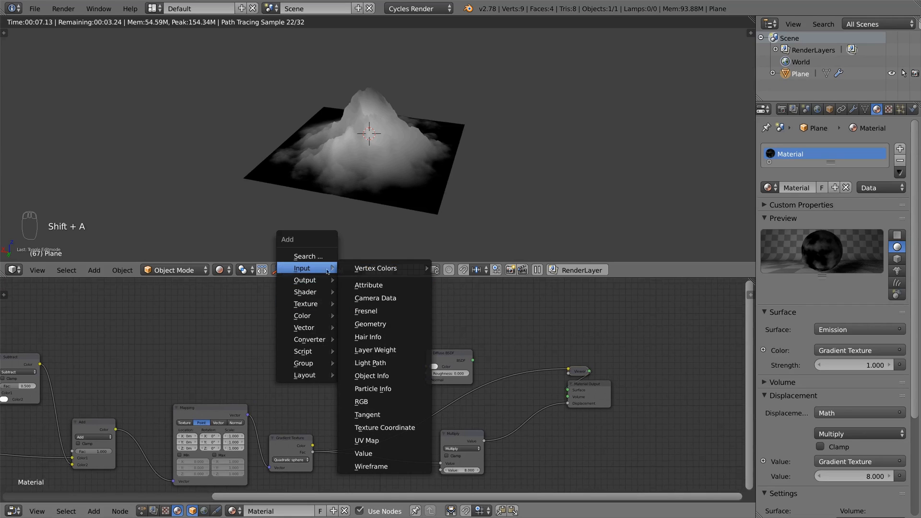
Add a Geometry input node, preview its Normal output and frame the whole node tree
{"action": "left_click", "coordinate": [370, 324]}
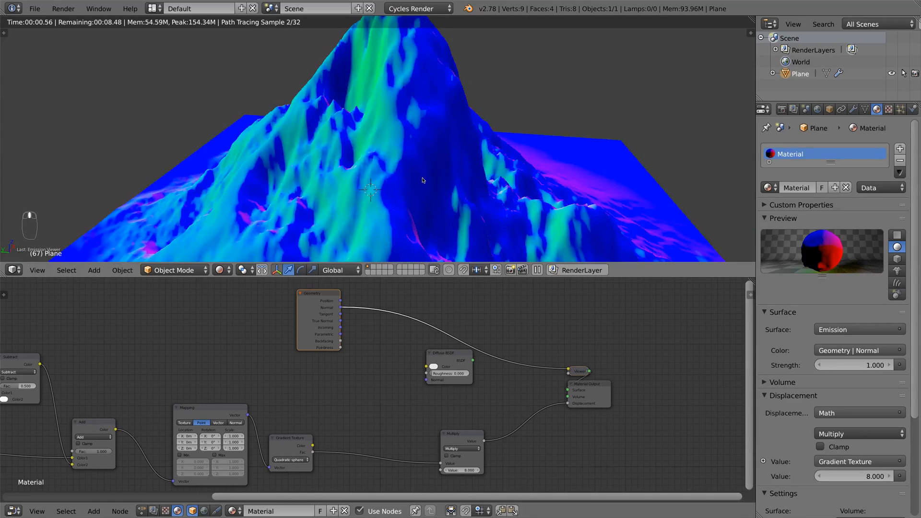
{"action": "key", "text": "Tab"}
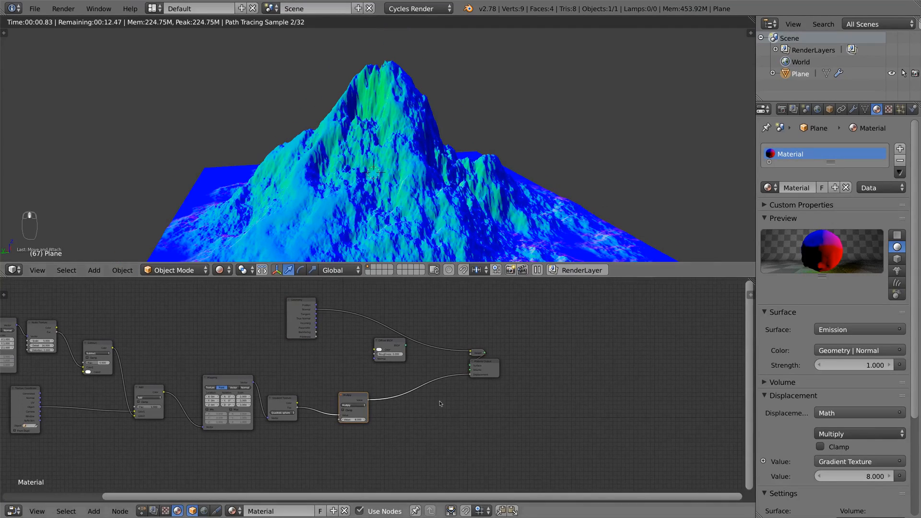
Add a Noise Texture at scale 43.8 to the height, scaled by a 0.1 Multiply
{"action": "key", "text": "shift+a"}
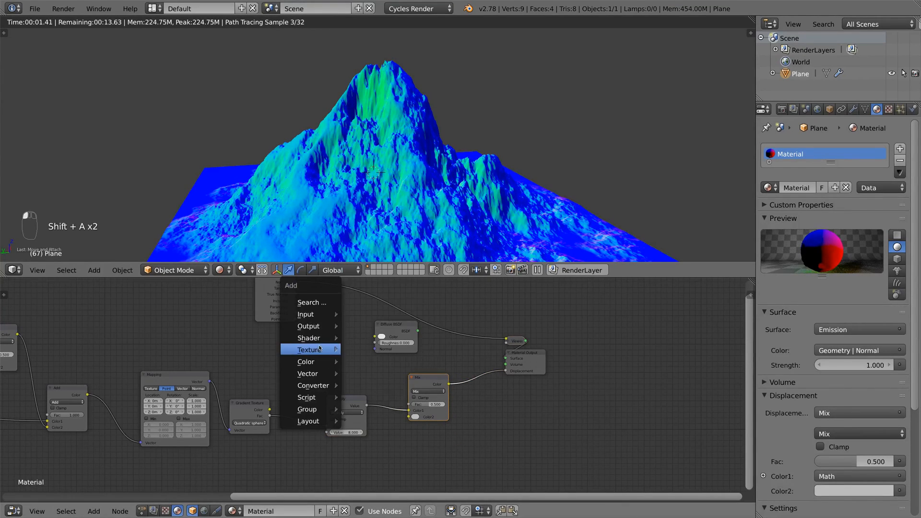
{"action": "left_click", "coordinate": [309, 350]}
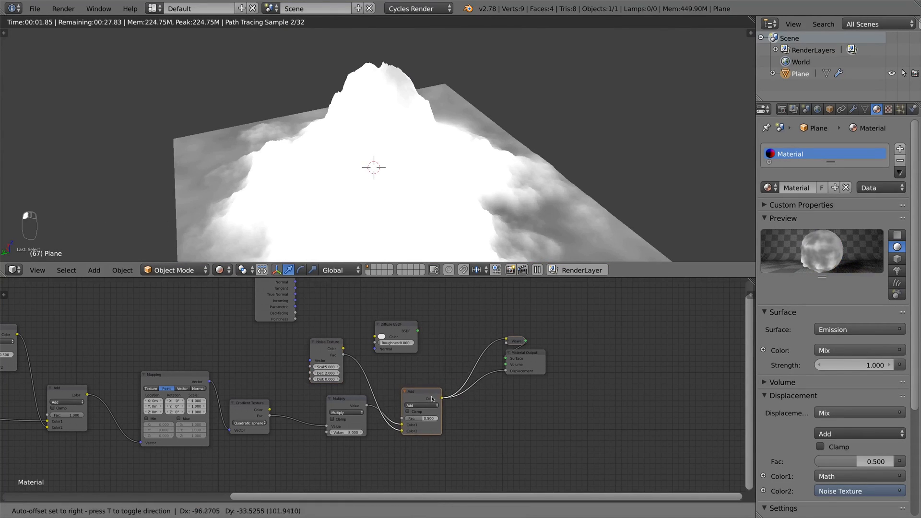
{"action": "key", "text": "Shift+D"}
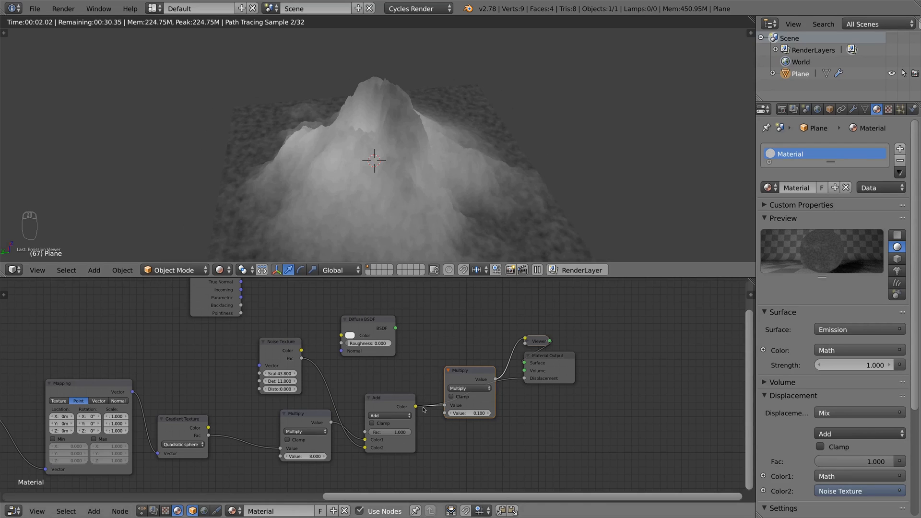
Toggle the plane into edit mode and back to object mode
{"action": "key", "text": "Tab"}
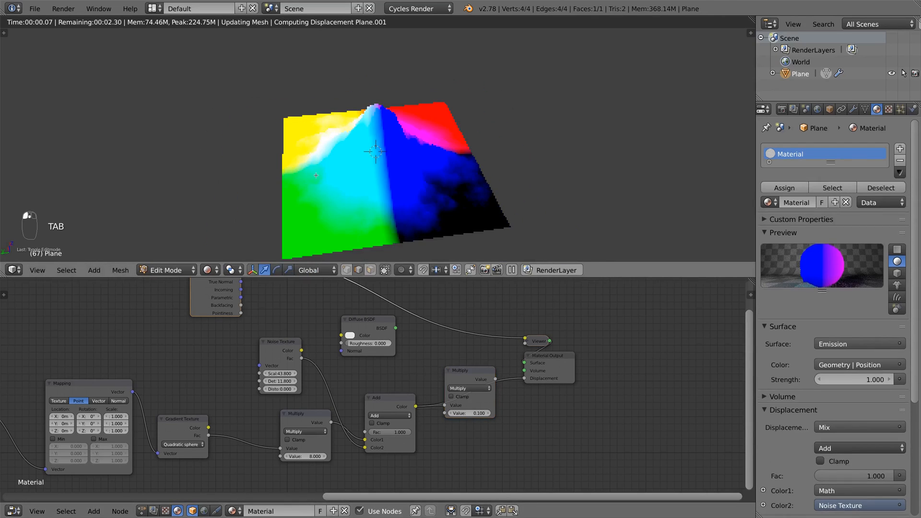
{"action": "key", "text": "Tab"}
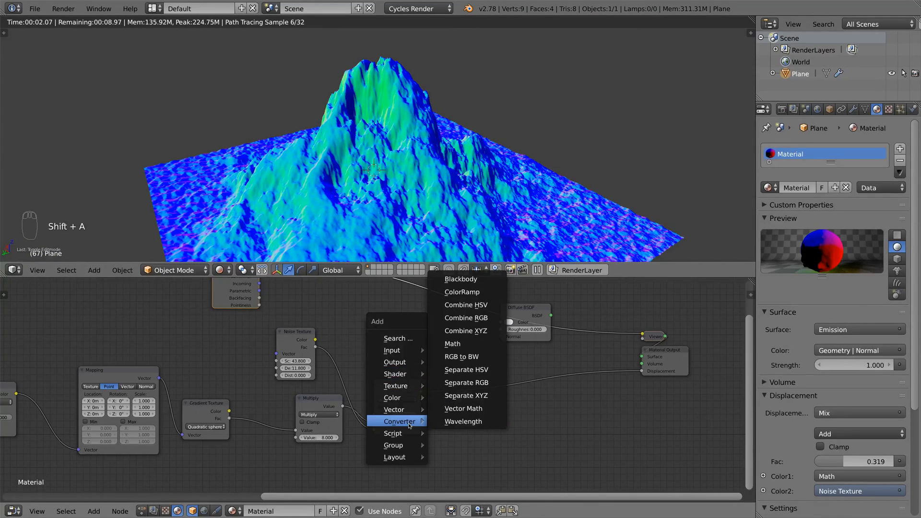
{"action": "mouse_move", "coordinate": [465, 383]}
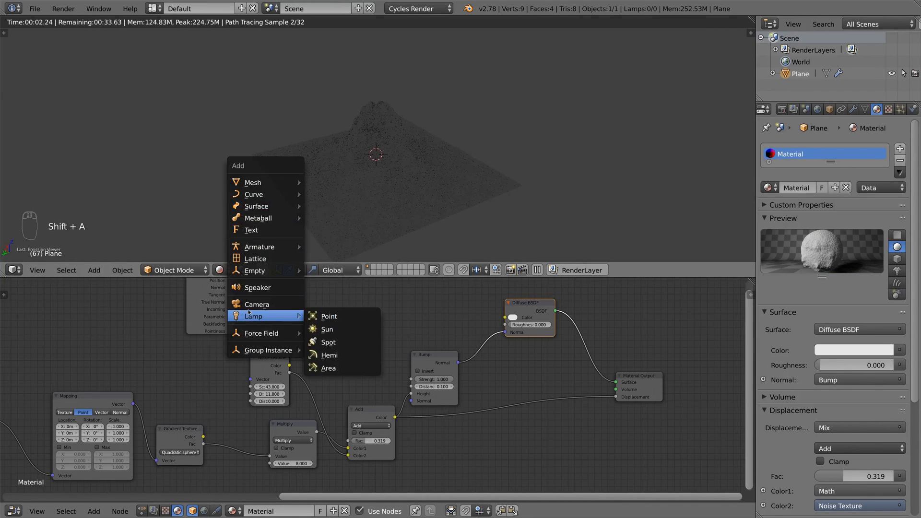
Add a Sun lamp and draw a Ctrl+B render border around the mountain
{"action": "left_click", "coordinate": [327, 329]}
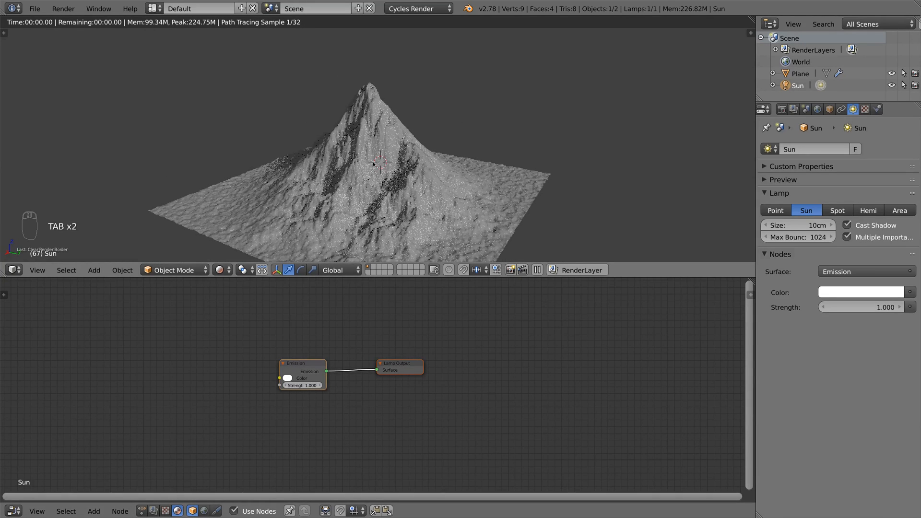
{"action": "key", "text": "ctrl+b"}
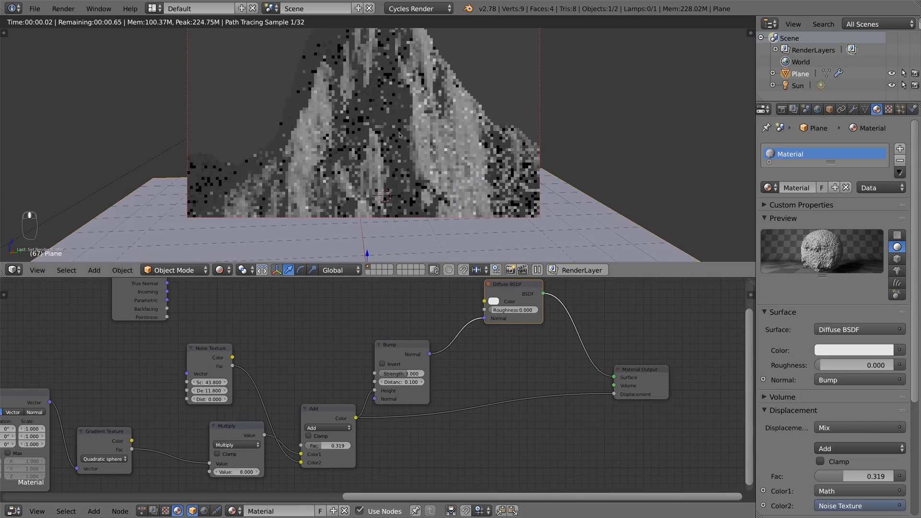
{"action": "key", "text": "ctrl+b"}
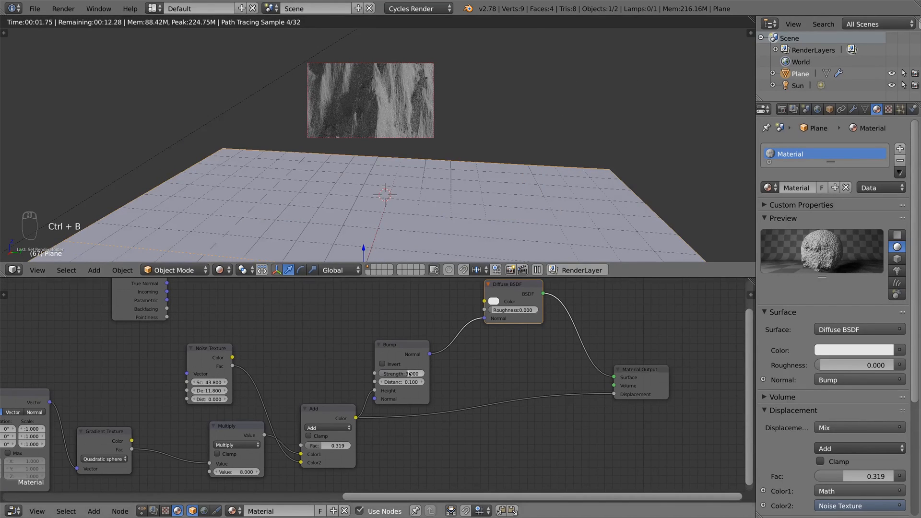
{"action": "key", "text": "ctrl+s"}
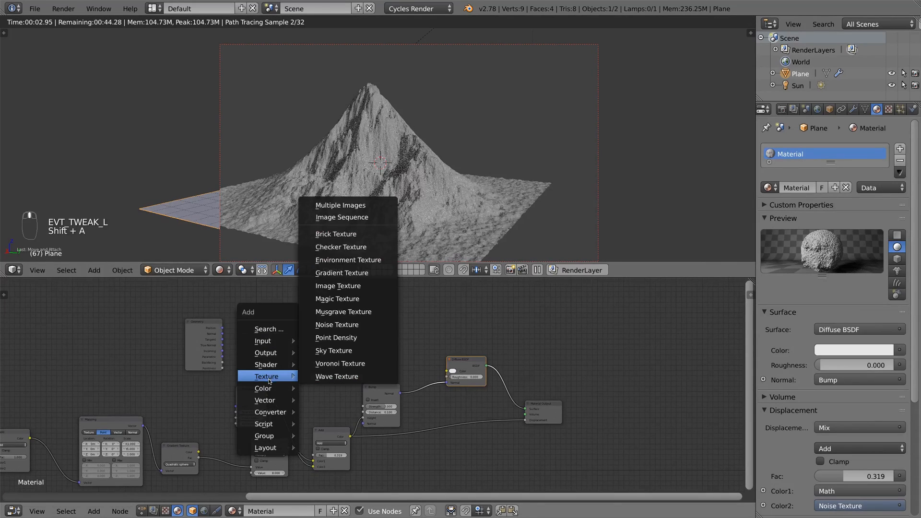
{"action": "mouse_move", "coordinate": [339, 363]}
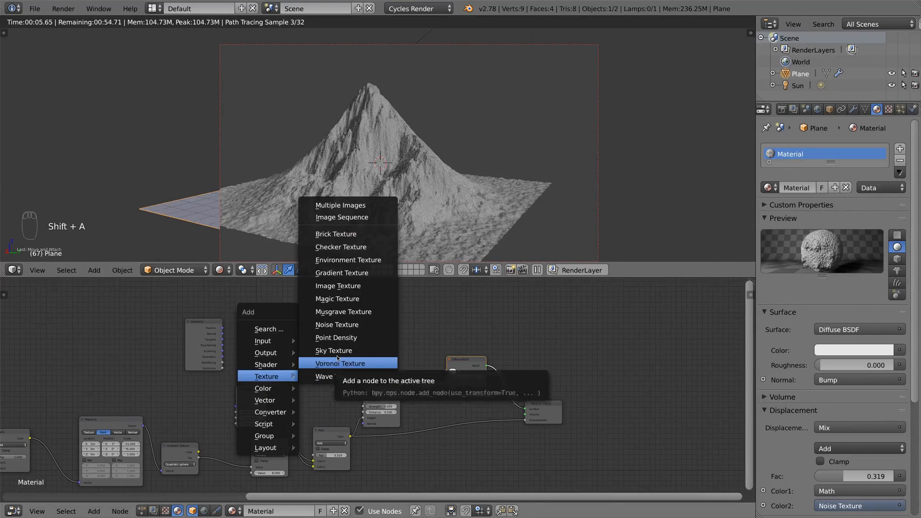
Add a MixRGB node and an Image Texture node, bringing up its file browser
{"action": "left_click", "coordinate": [340, 363]}
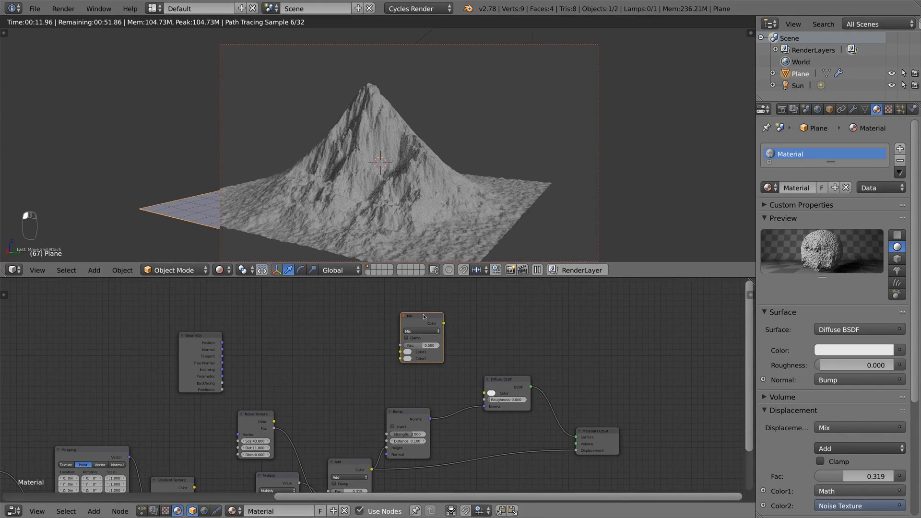
{"action": "key", "text": "ctrl+t"}
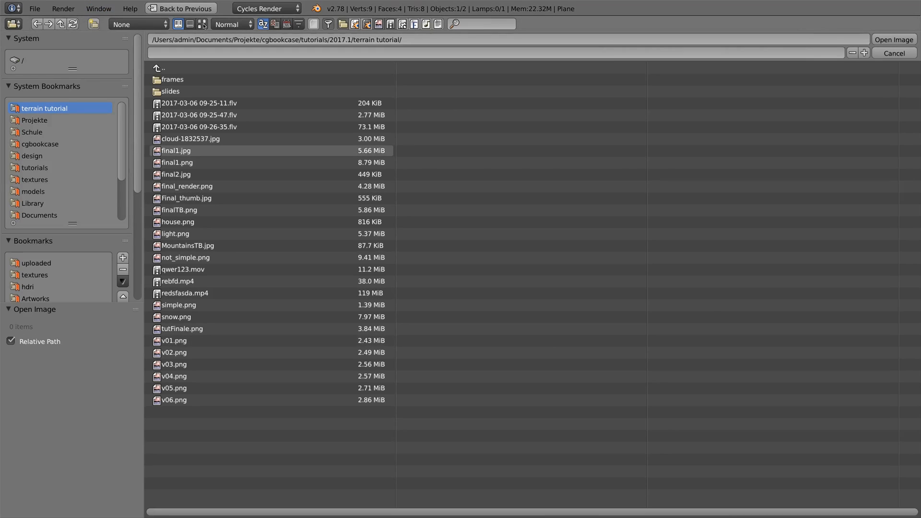
Browse the textures bookmark folder as thumbnails to find the rock colour image
{"action": "left_click", "coordinate": [201, 24]}
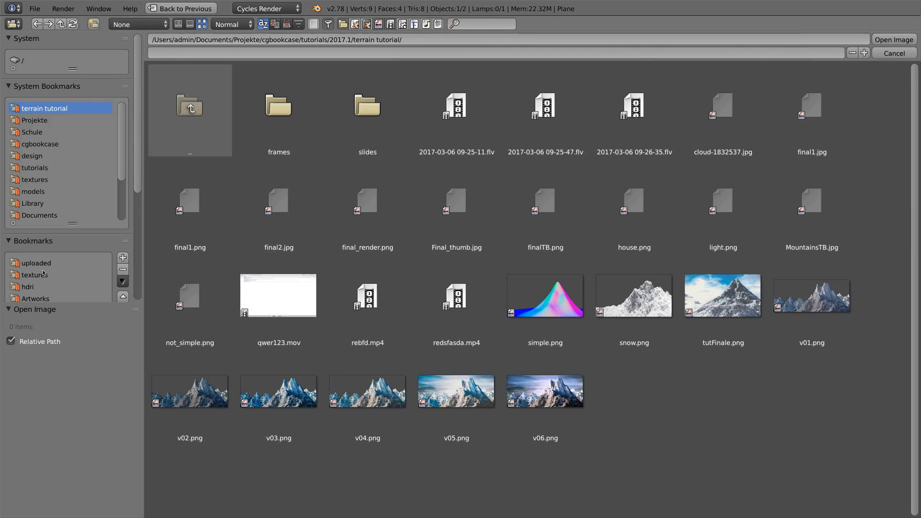
{"action": "left_click", "coordinate": [35, 263]}
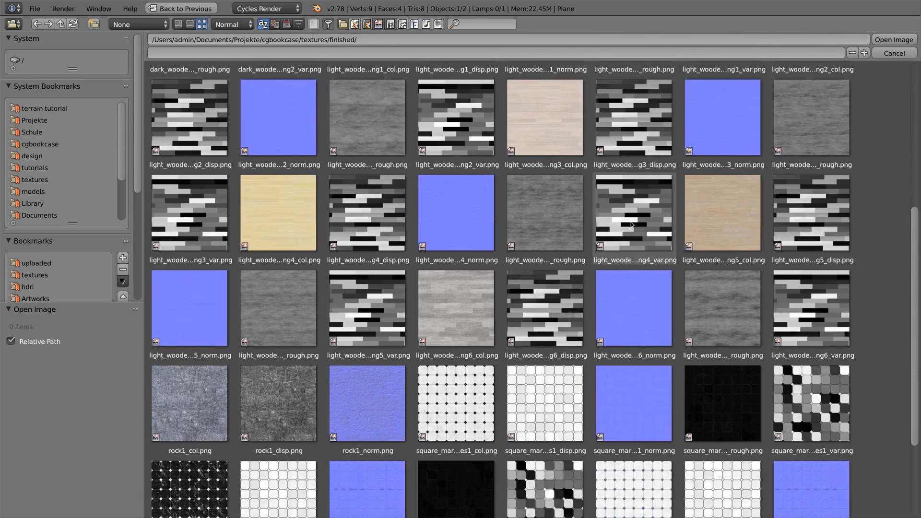
{"action": "scroll", "scroll_direction": "down", "scroll_amount": 3}
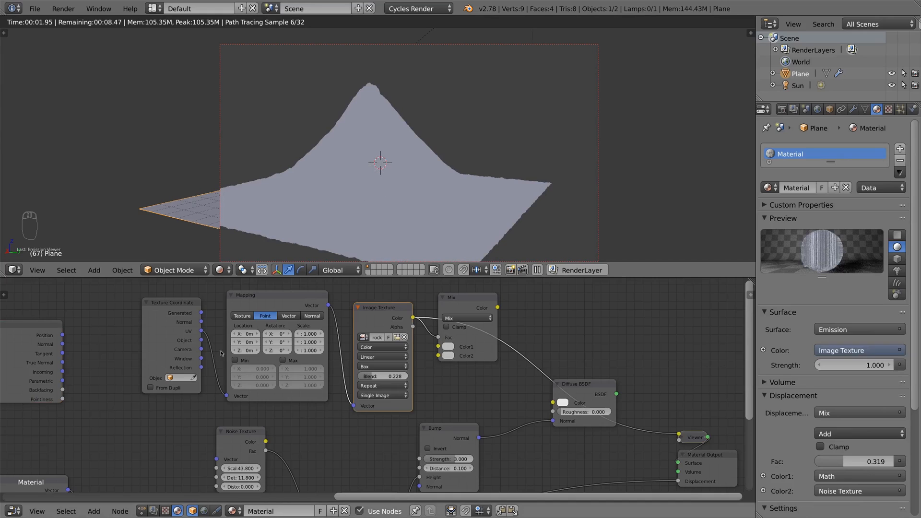
{"action": "mouse_move", "coordinate": [202, 323]}
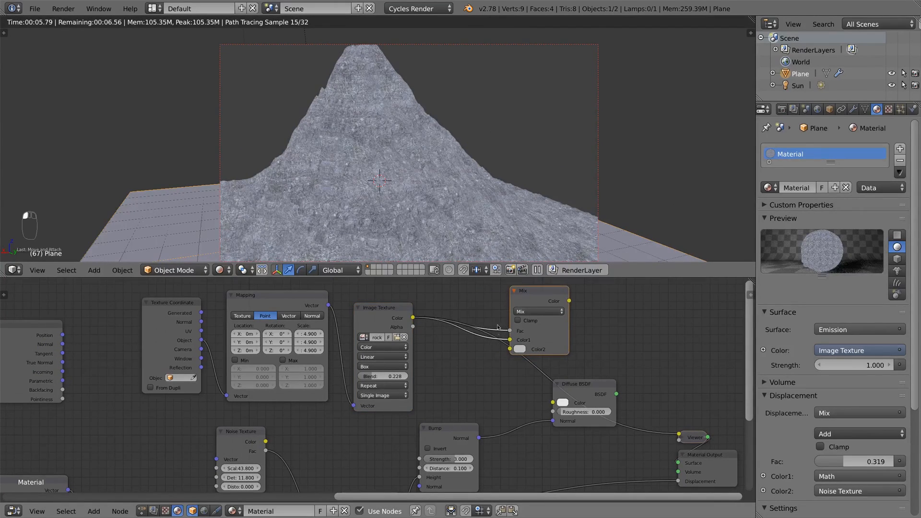
Link the rock Image Texture's Color output into the Mix node's Color1 input
{"action": "left_click", "coordinate": [413, 318]}
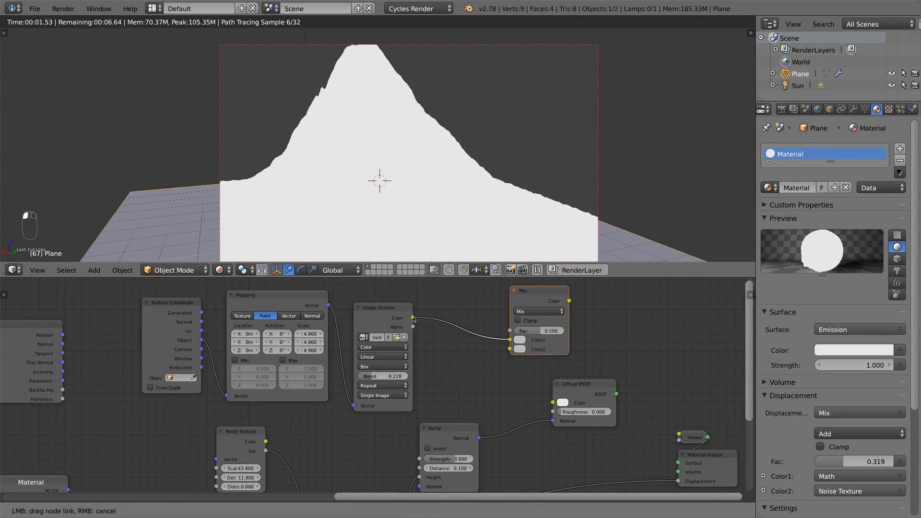
{"action": "left_click", "coordinate": [518, 340]}
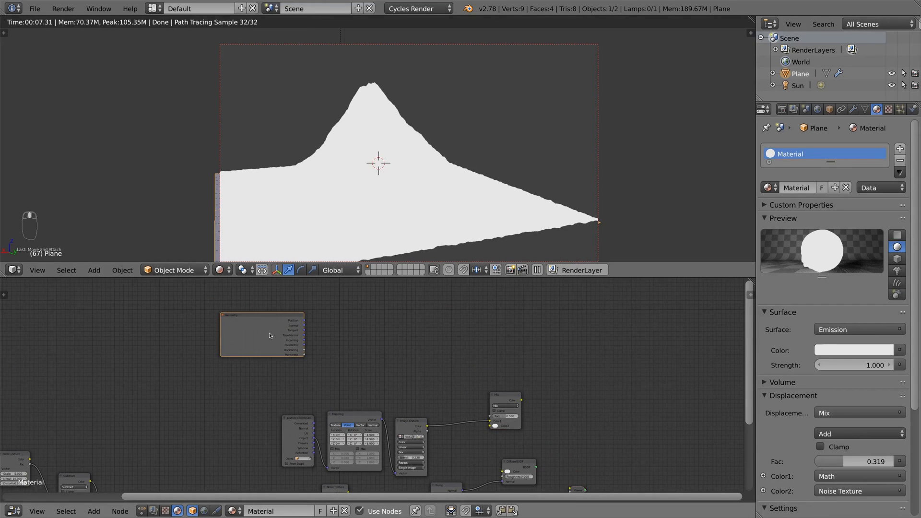
Add a Separate XYZ node splitting the Geometry normal to drive the Mix factor
{"action": "key", "text": "shift+a"}
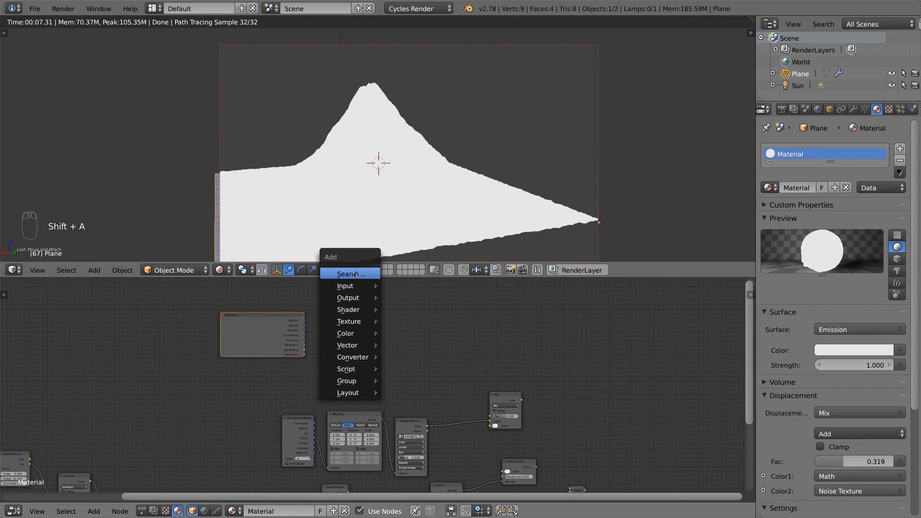
{"action": "type", "text": "sep"}
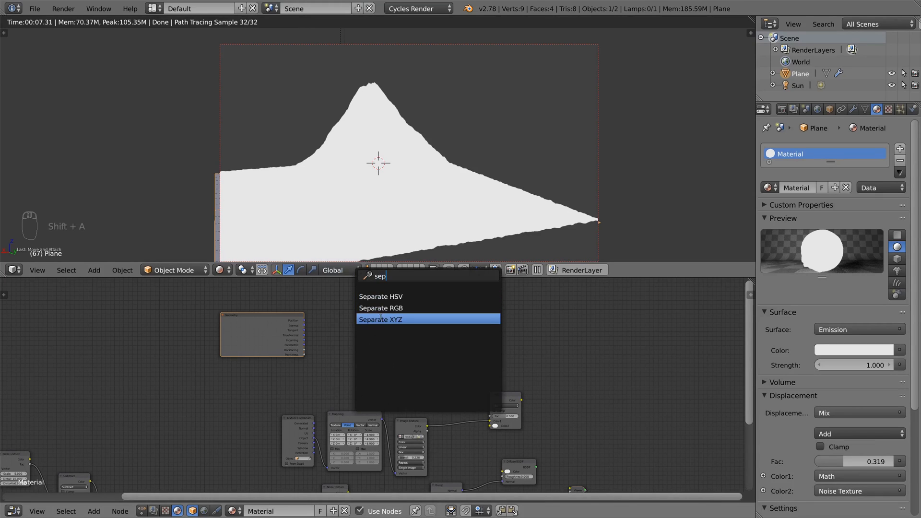
{"action": "left_click", "coordinate": [380, 319]}
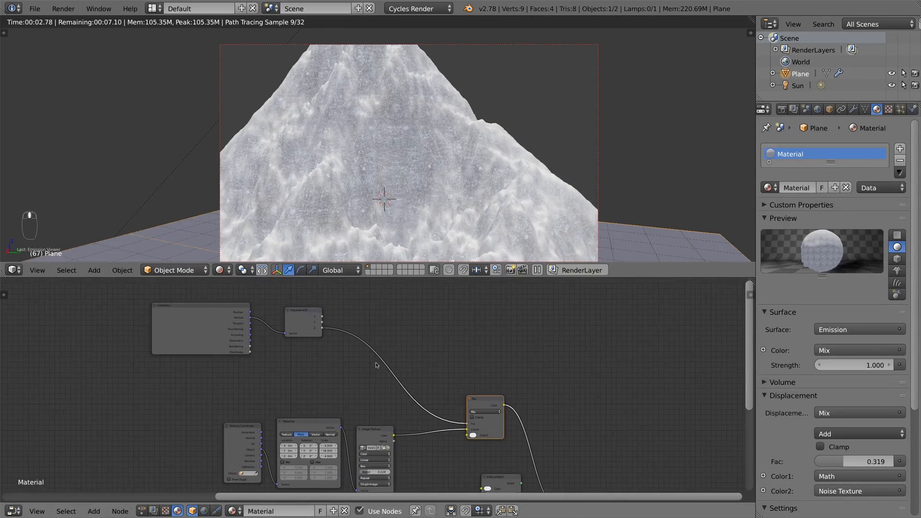
{"action": "key", "text": "shift+a"}
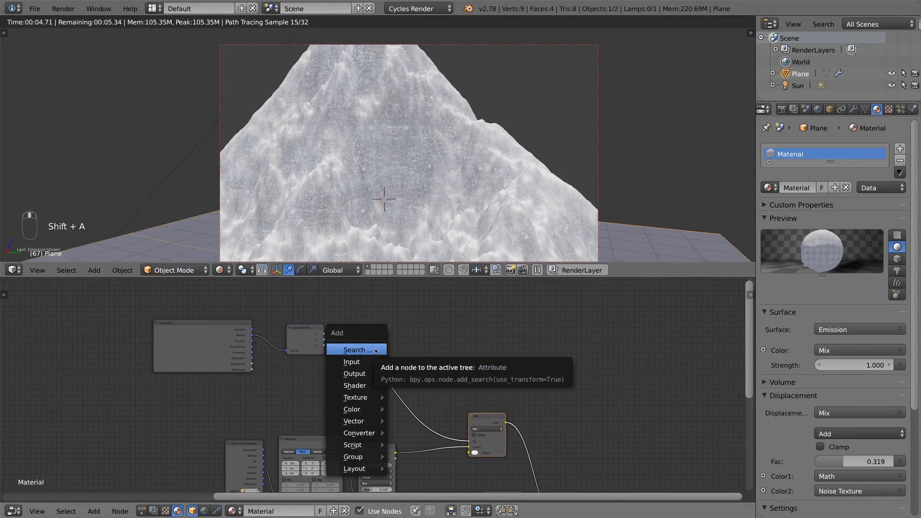
Add a colour ramp node to the material, then select the Sun lamp in the Outliner
{"action": "left_click", "coordinate": [354, 350]}
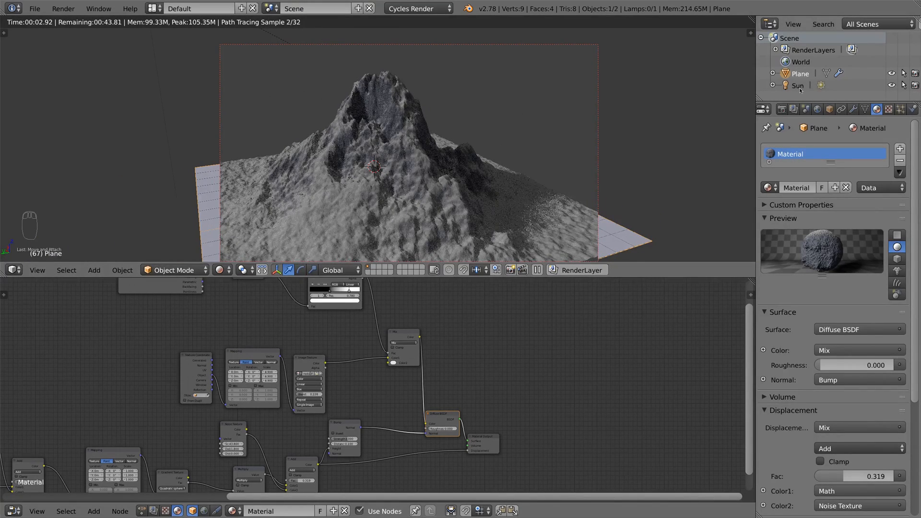
{"action": "left_click", "coordinate": [797, 85]}
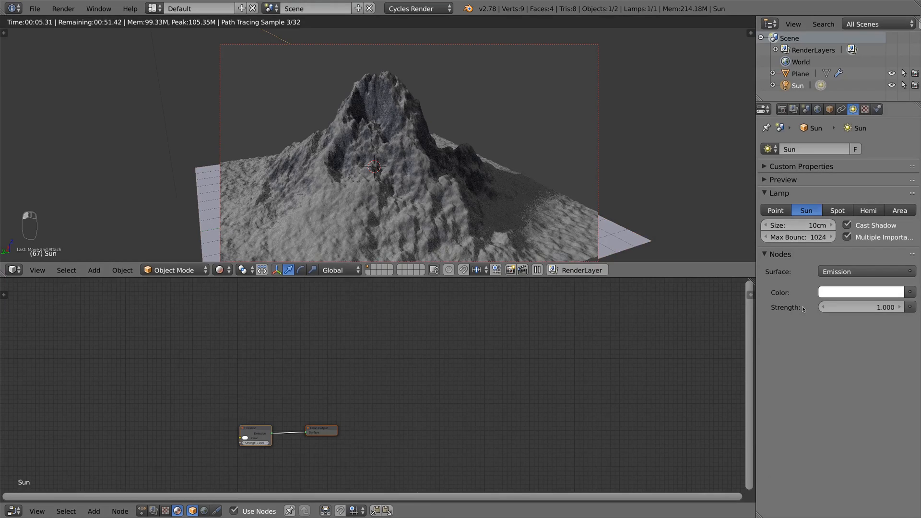
Set the Sun lamp Strength to 3.000 and reselect the mountain Plane
{"action": "type", "text": "3.000"}
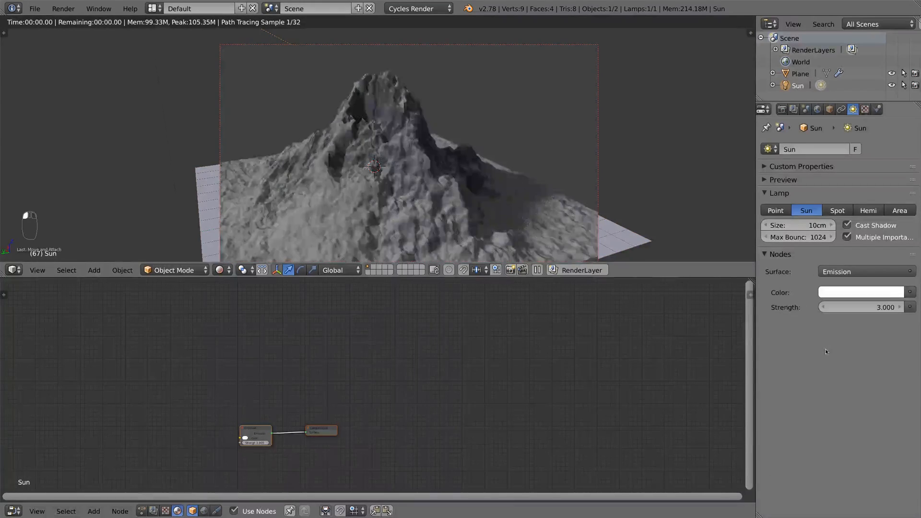
{"action": "left_click", "coordinate": [798, 73]}
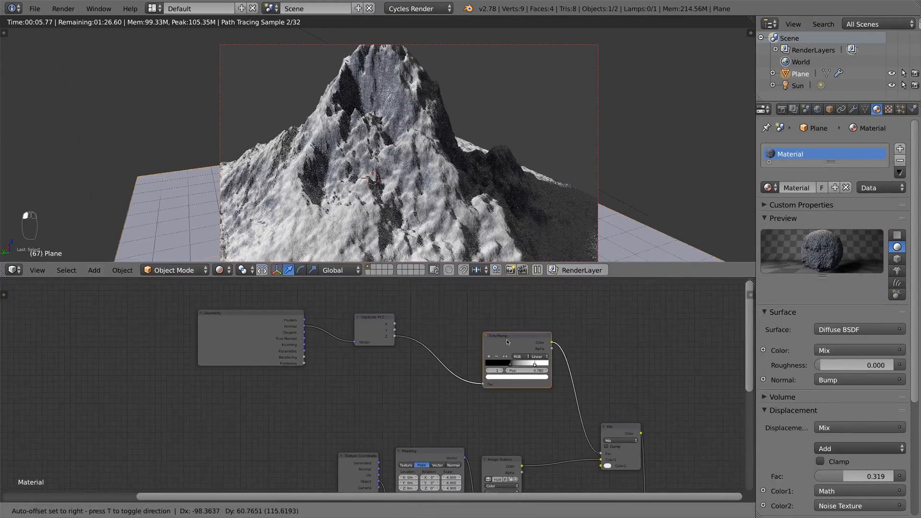
Add a Noise Texture, insert RGB Curves after Separate XYZ, and duplicate a ColorRamp
{"action": "key", "text": "shift+a"}
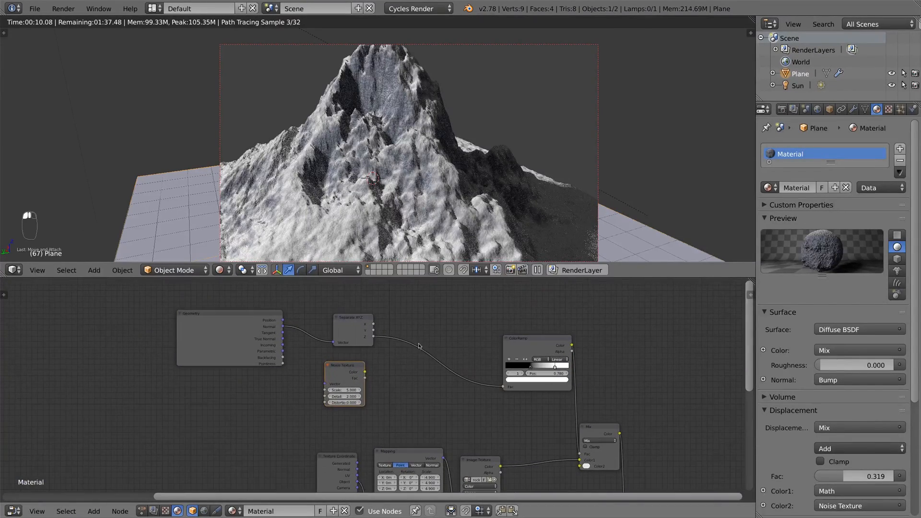
{"action": "key", "text": "shift+a"}
{"action": "type", "text": "rgb"}
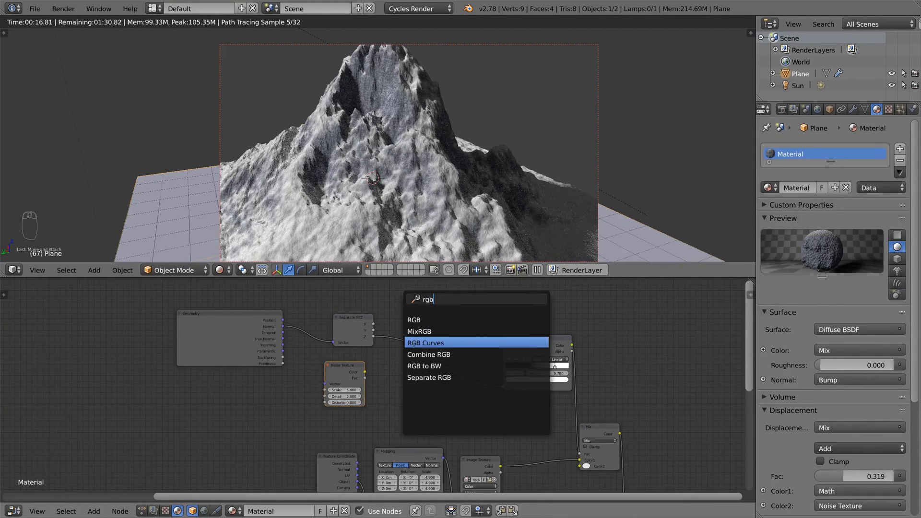
{"action": "left_click", "coordinate": [426, 343]}
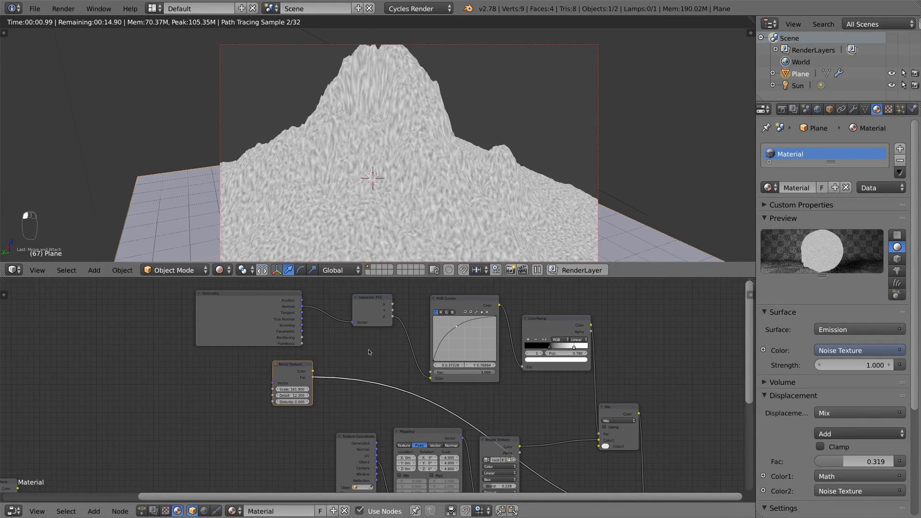
{"action": "key", "text": "Shift+D"}
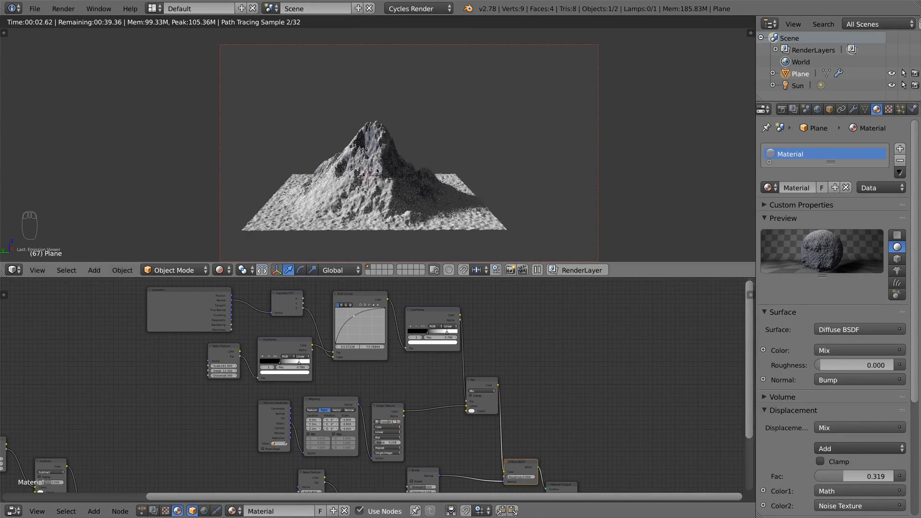
Set the world colour to a Sky Texture, add a camera and view through it
{"action": "left_click", "coordinate": [817, 109]}
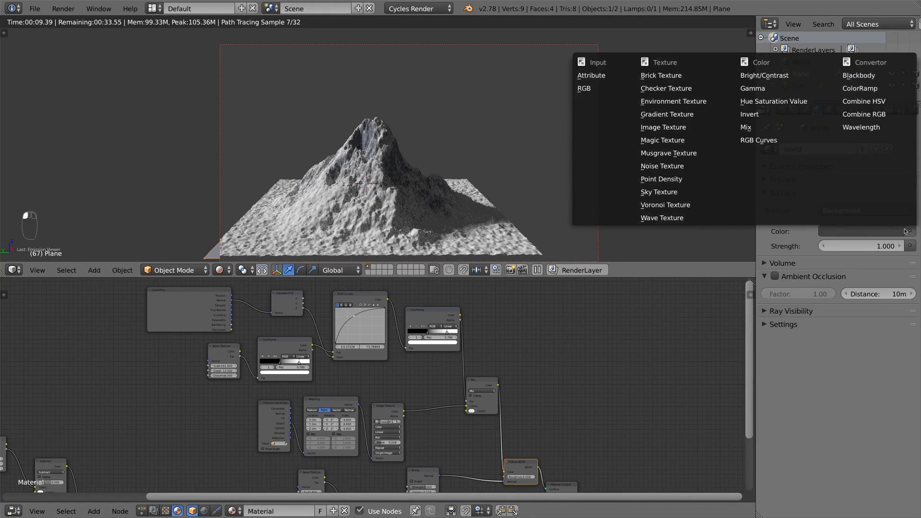
{"action": "left_click", "coordinate": [659, 192]}
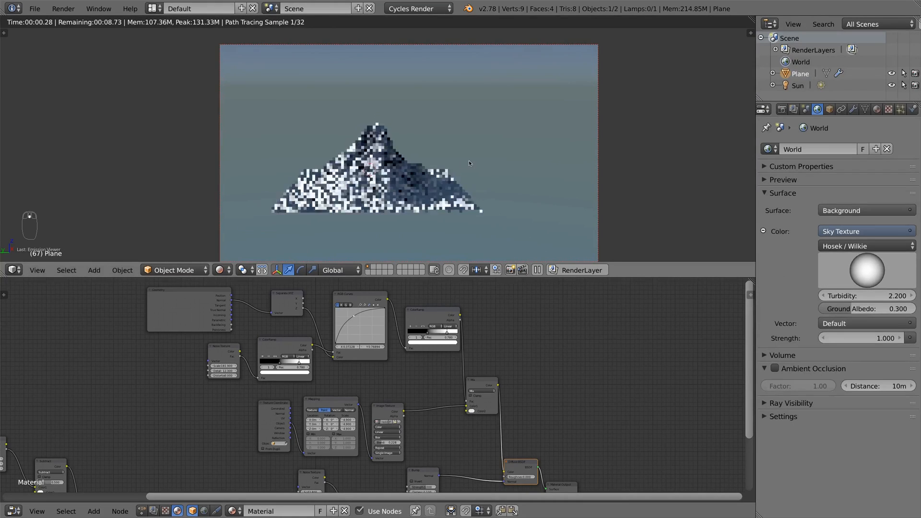
{"action": "key", "text": "shift+a"}
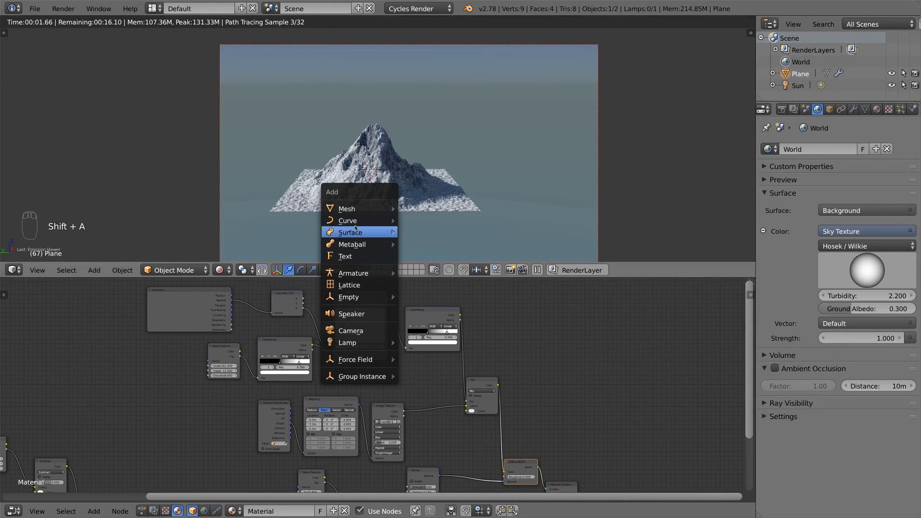
{"action": "left_click", "coordinate": [350, 330]}
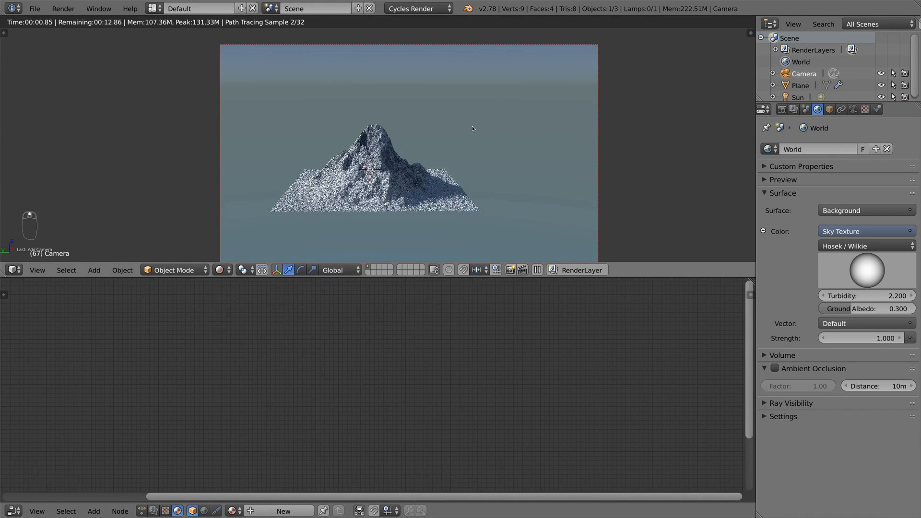
{"action": "key", "text": "NUMPAD_0"}
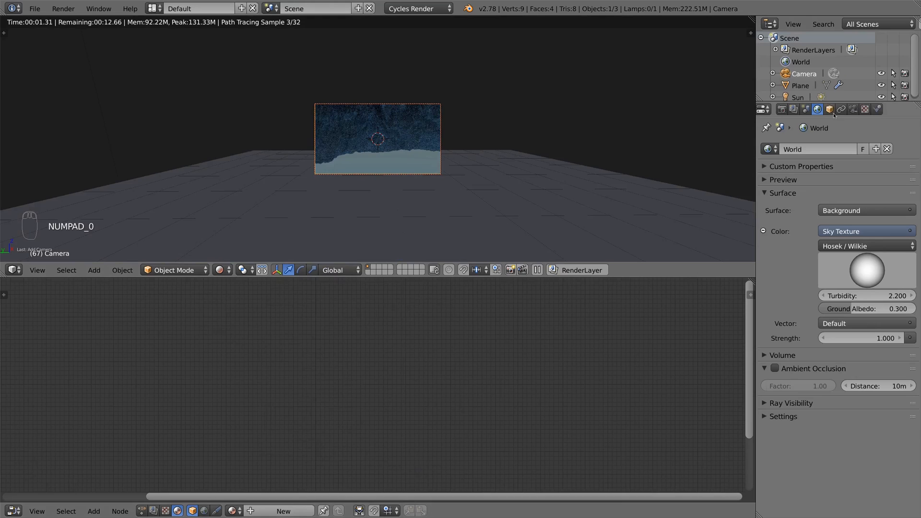
Fly the camera to frame the snowy peak against the sky at about 70 mm
{"action": "key", "text": "shift+f"}
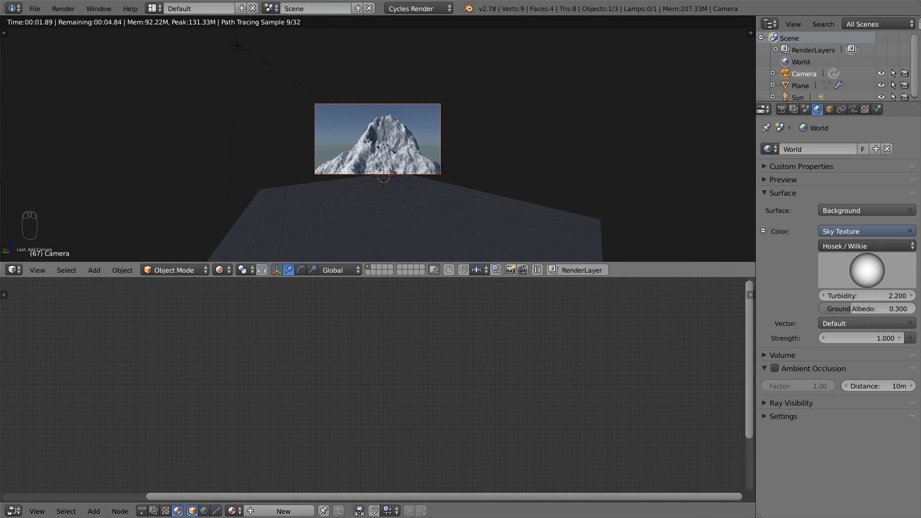
{"action": "left_click", "coordinate": [852, 110]}
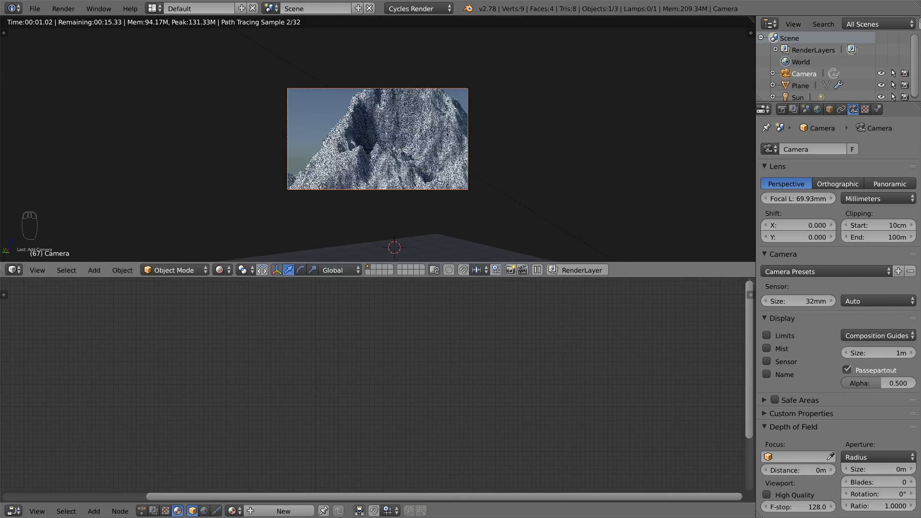
{"action": "key", "text": "shift+f"}
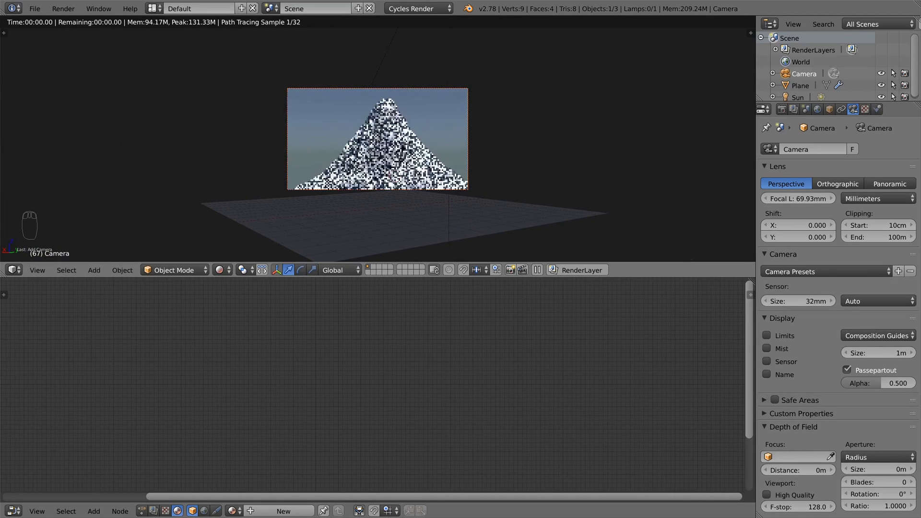
{"action": "left_click", "coordinate": [800, 85]}
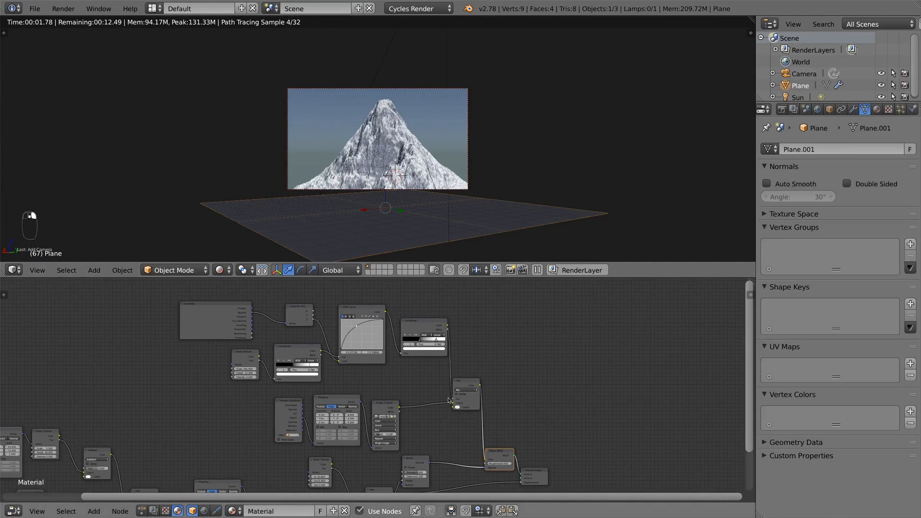
Finish the camera move and save the blend file
{"action": "key", "text": "shift+f"}
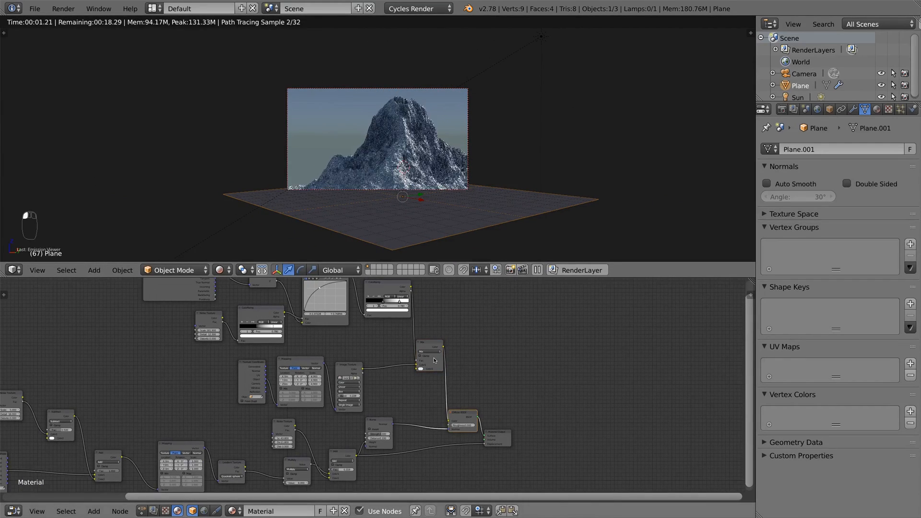
{"action": "key", "text": "ctrl+s"}
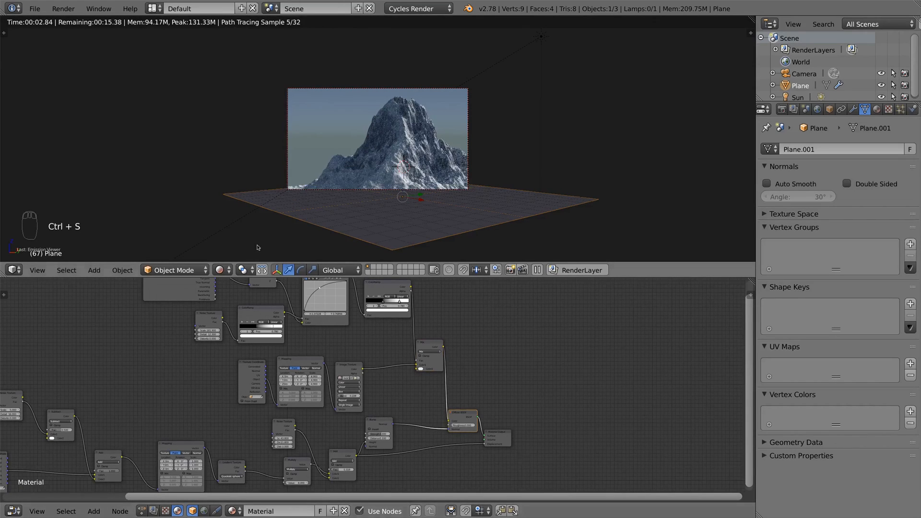
{"action": "key", "text": "ctrl+s"}
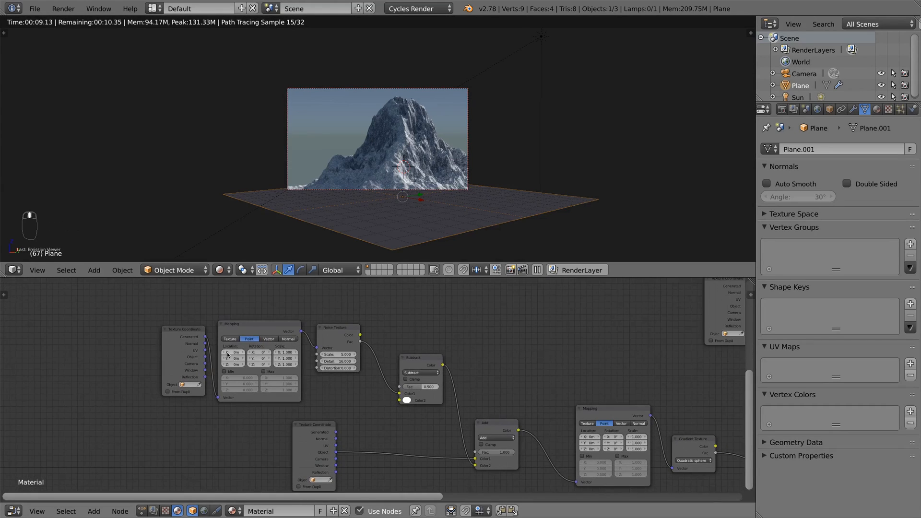
Change the first Mapping node's Location X and fly the camera to a new view
{"action": "left_click", "coordinate": [235, 352]}
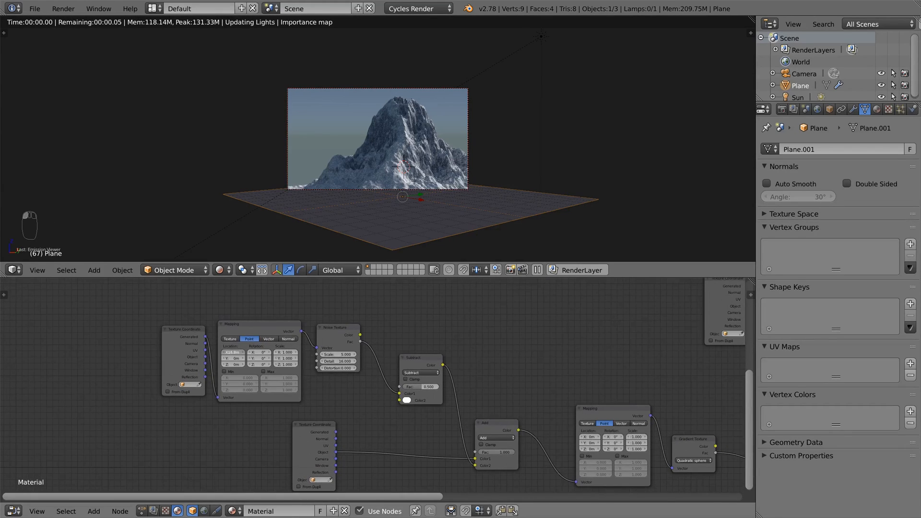
{"action": "key", "text": "Tab"}
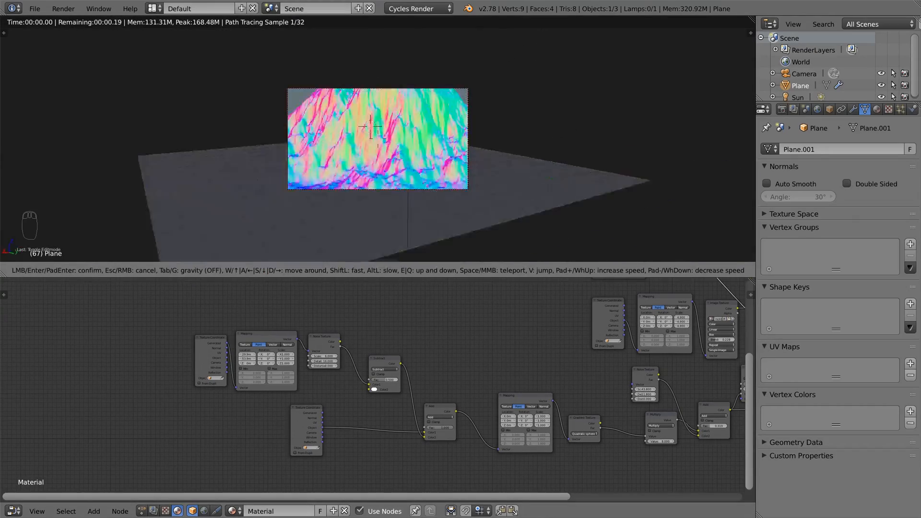
{"action": "key", "text": "Tab"}
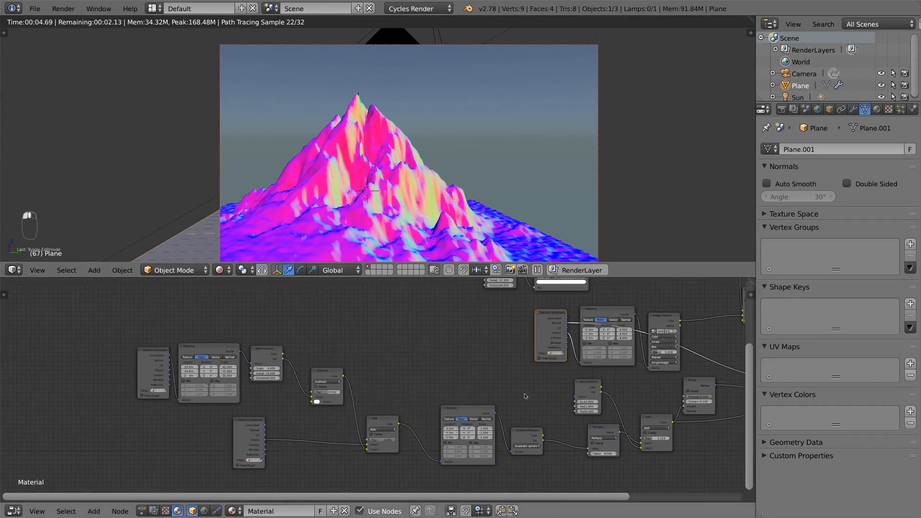
{"action": "key", "text": "Tab"}
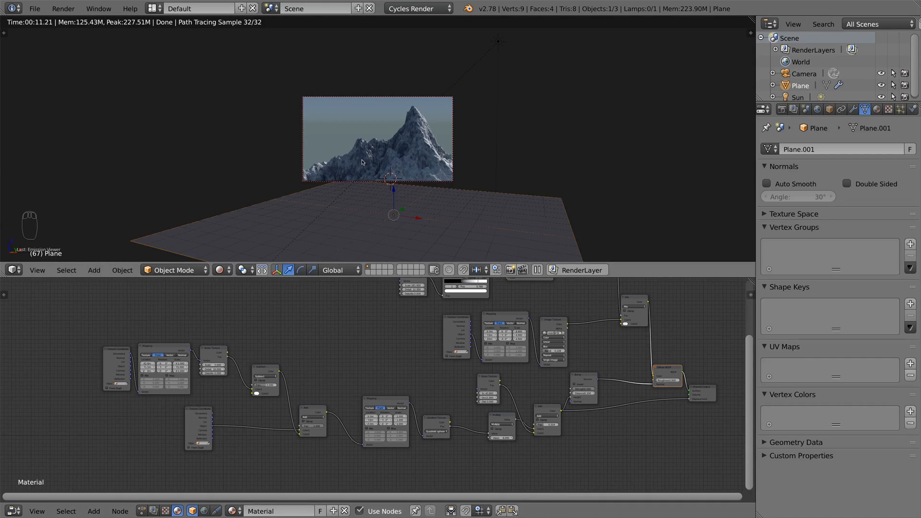
{"action": "mouse_move", "coordinate": [490, 44]}
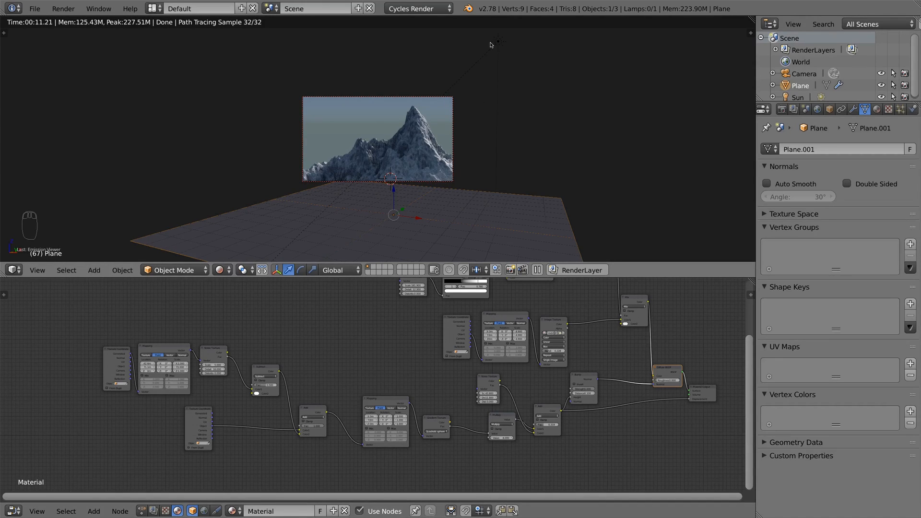
Rotate the Sun lamp and enable transparent film for the render background
{"action": "left_click", "coordinate": [797, 97]}
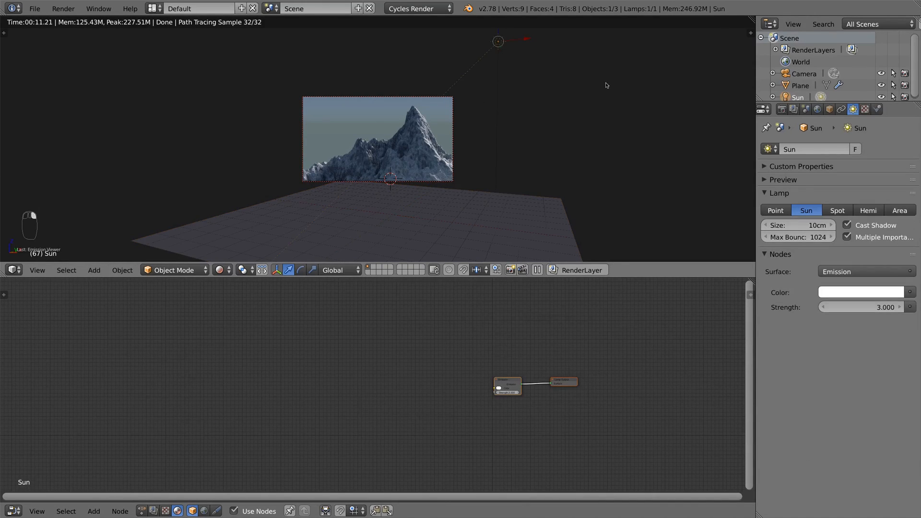
{"action": "key", "text": "r"}
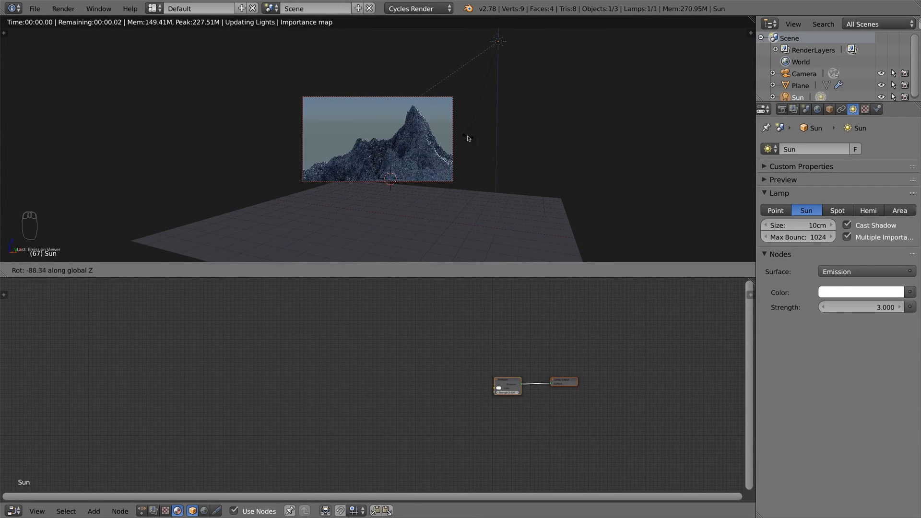
{"action": "mouse_move", "coordinate": [462, 220]}
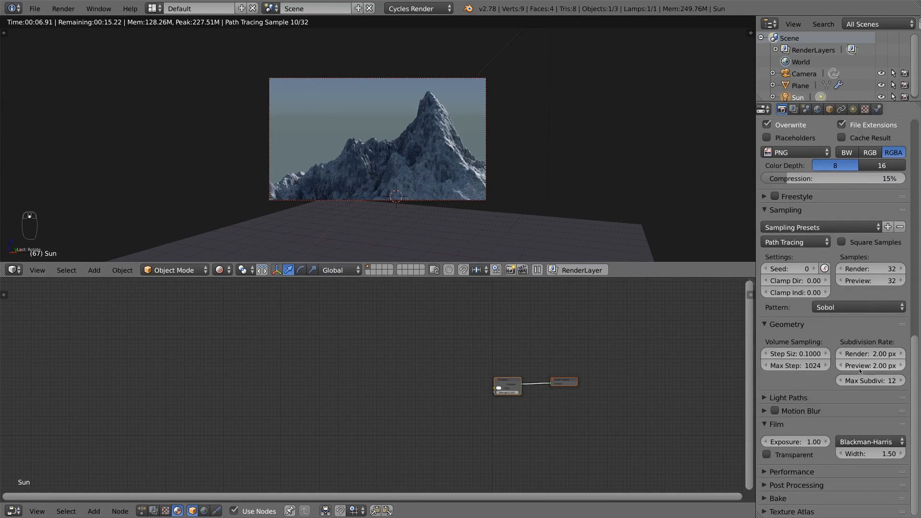
{"action": "left_click", "coordinate": [871, 353]}
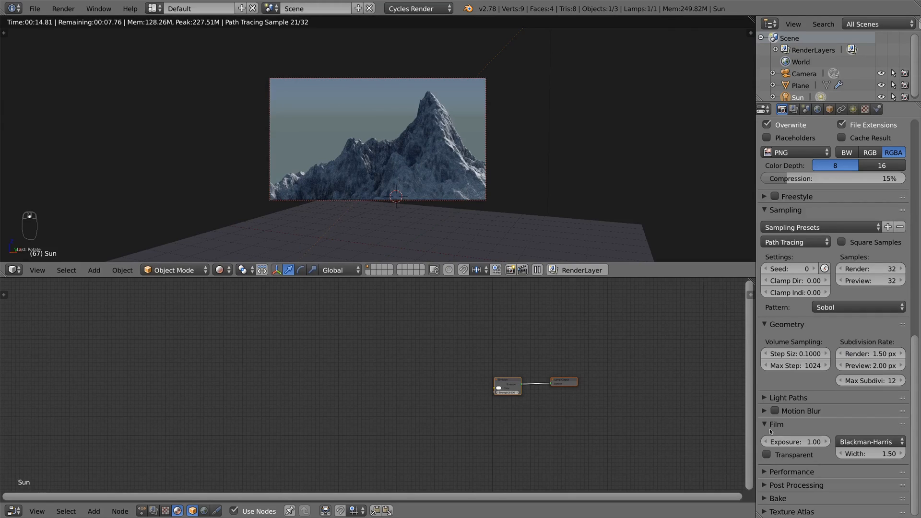
{"action": "left_click", "coordinate": [767, 455]}
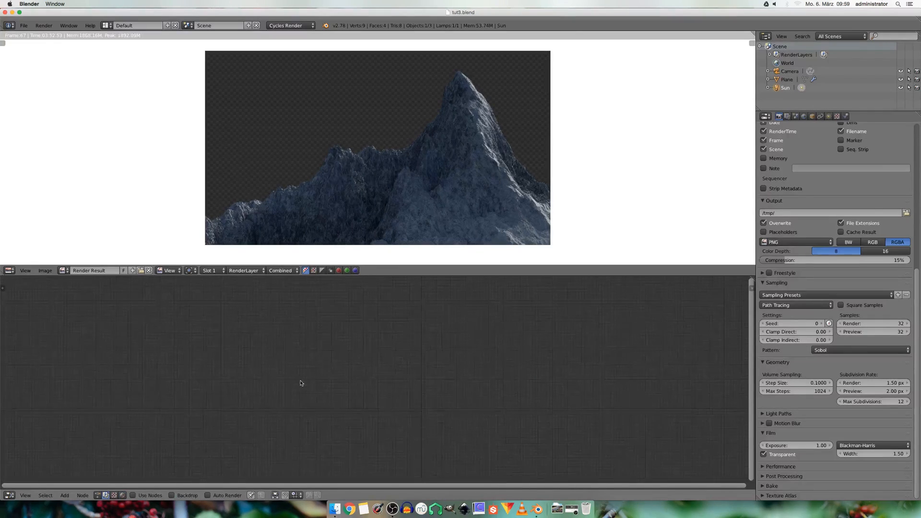
Enable compositor Use Nodes and add an Image input node
{"action": "left_click", "coordinate": [137, 495]}
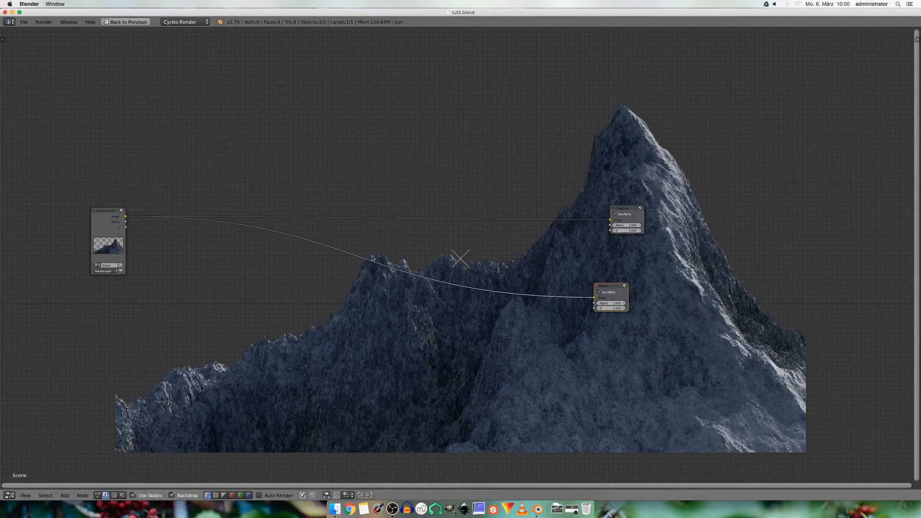
{"action": "left_click", "coordinate": [65, 495]}
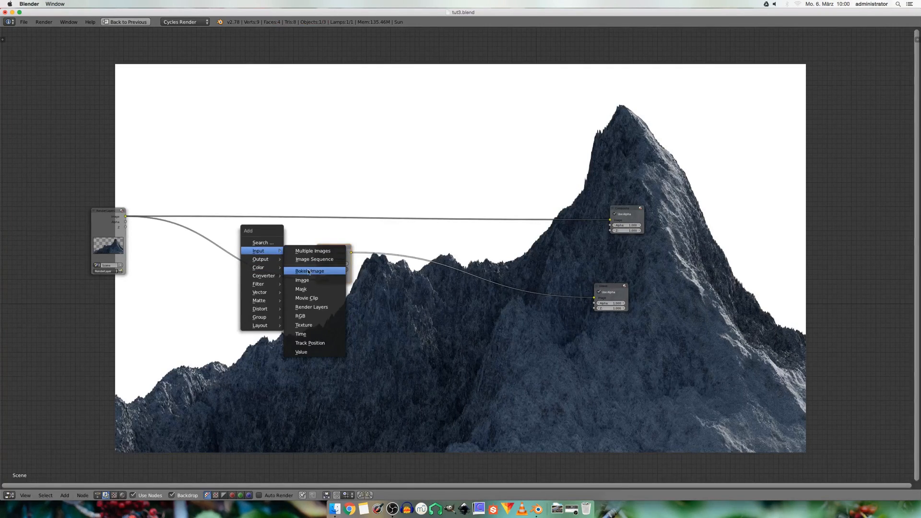
{"action": "left_click", "coordinate": [301, 280]}
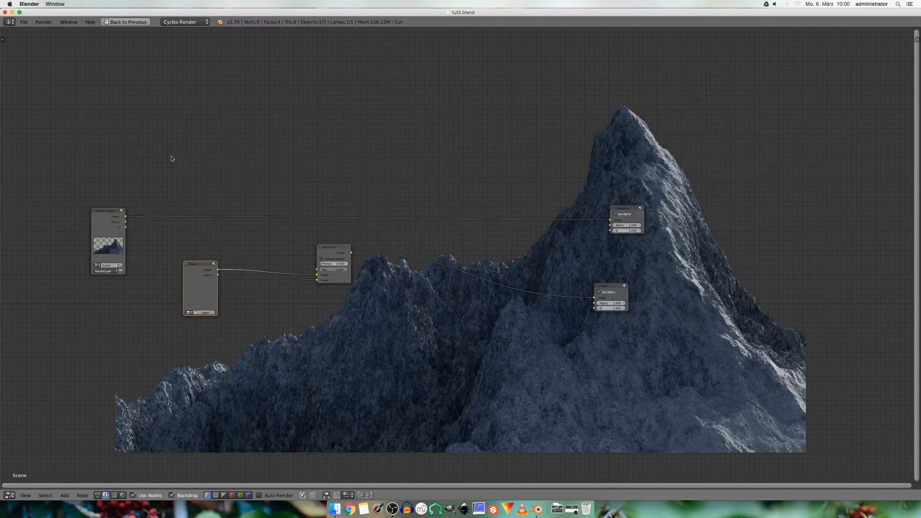
Load cloud-1832537.jpg into the compositor Image node
{"action": "left_click", "coordinate": [206, 312]}
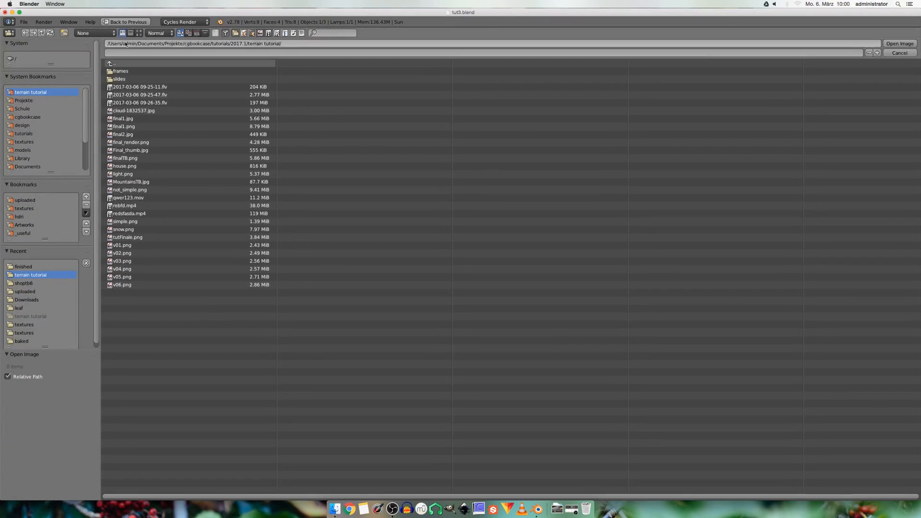
{"action": "left_click", "coordinate": [136, 33]}
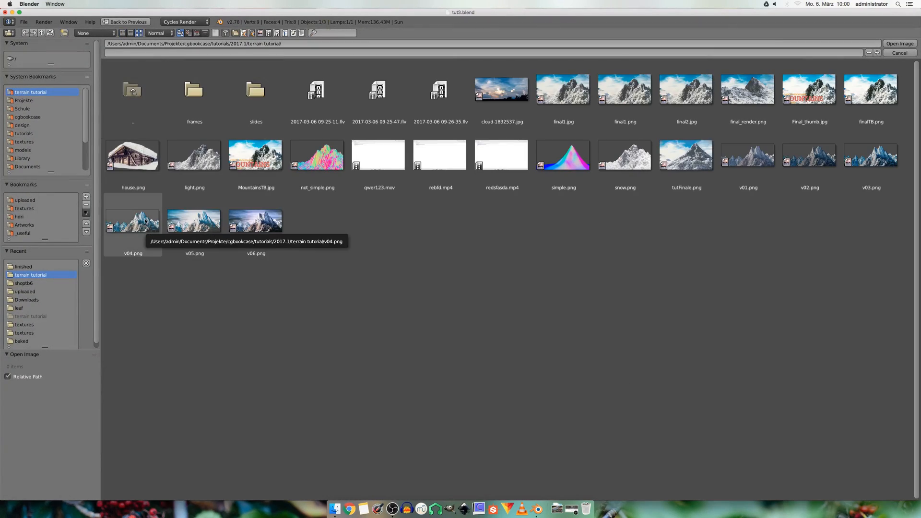
{"action": "left_click", "coordinate": [501, 89]}
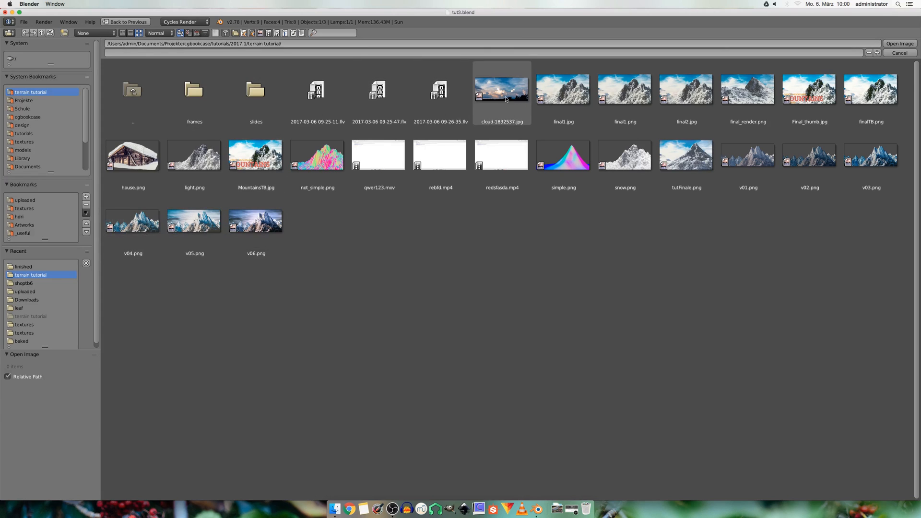
{"action": "left_click", "coordinate": [501, 91]}
{"action": "type", "text": "sc"}
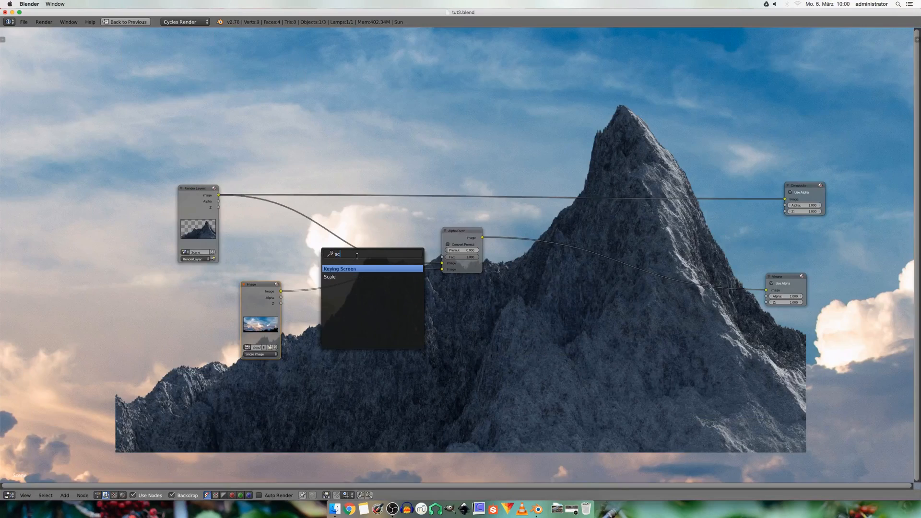
Add a Scale node set to Render Size with crop, then add a Flip node
{"action": "left_click", "coordinate": [329, 277]}
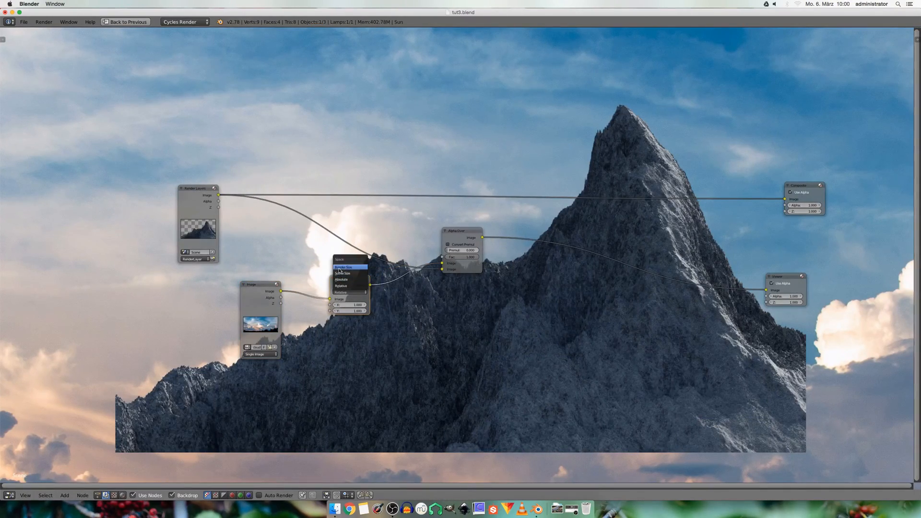
{"action": "left_click", "coordinate": [343, 267]}
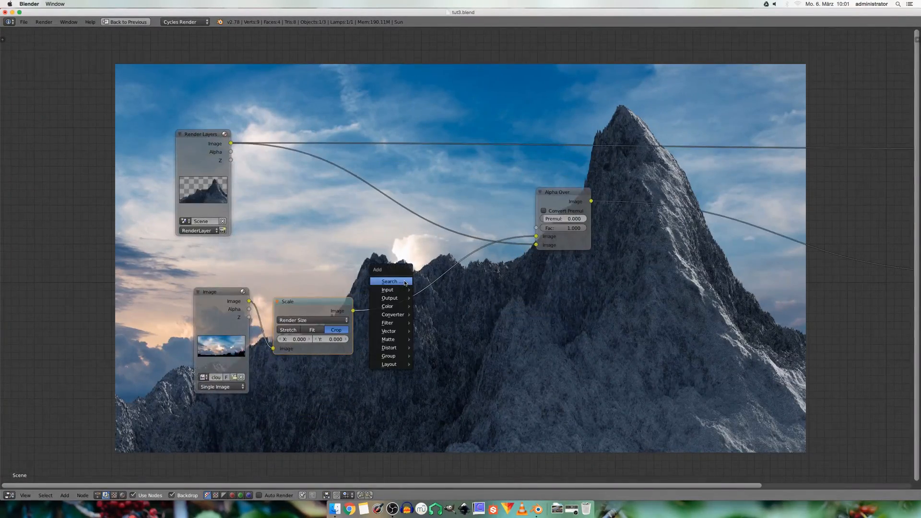
{"action": "left_click", "coordinate": [389, 280]}
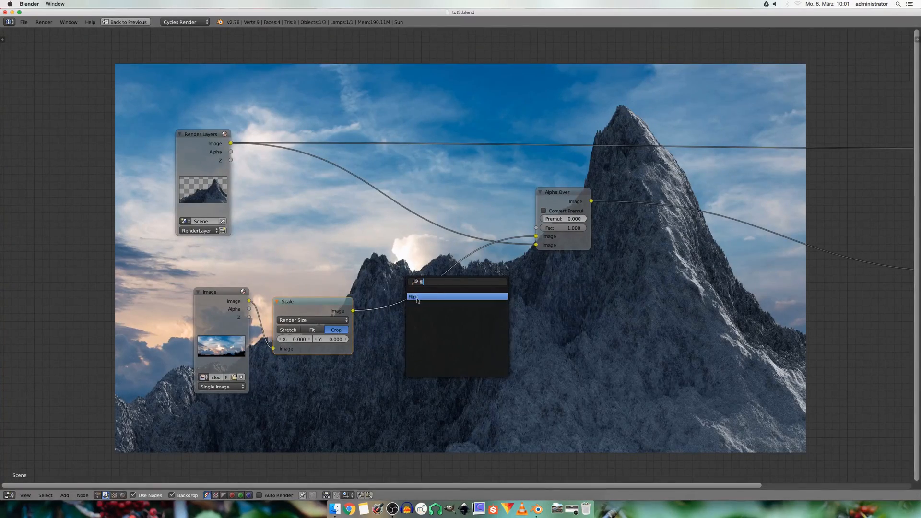
{"action": "left_click", "coordinate": [413, 296]}
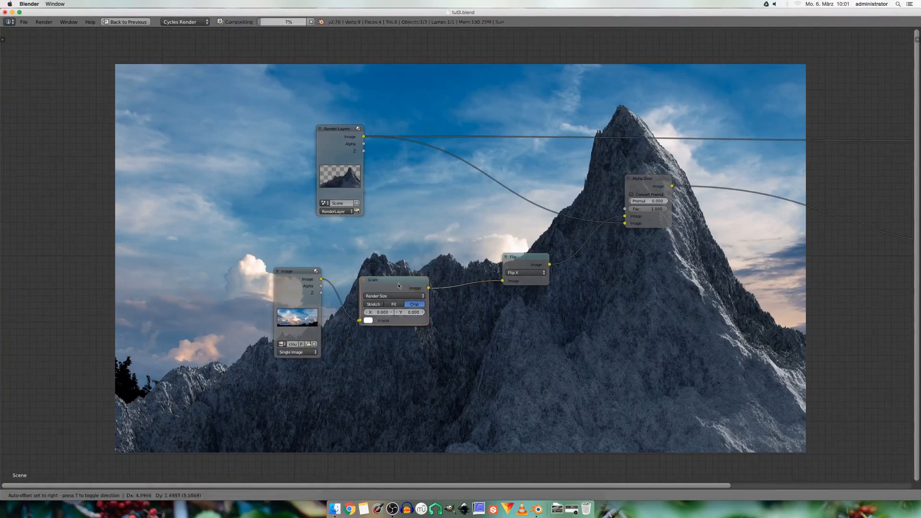
Place the Flip node in the sky chain and add a relative Scale with larger X
{"action": "left_click", "coordinate": [390, 296]}
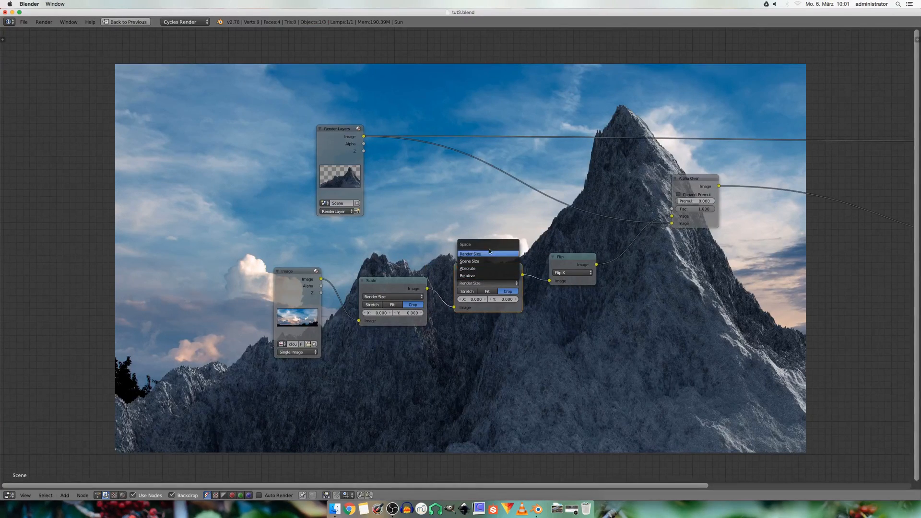
{"action": "left_click", "coordinate": [468, 276]}
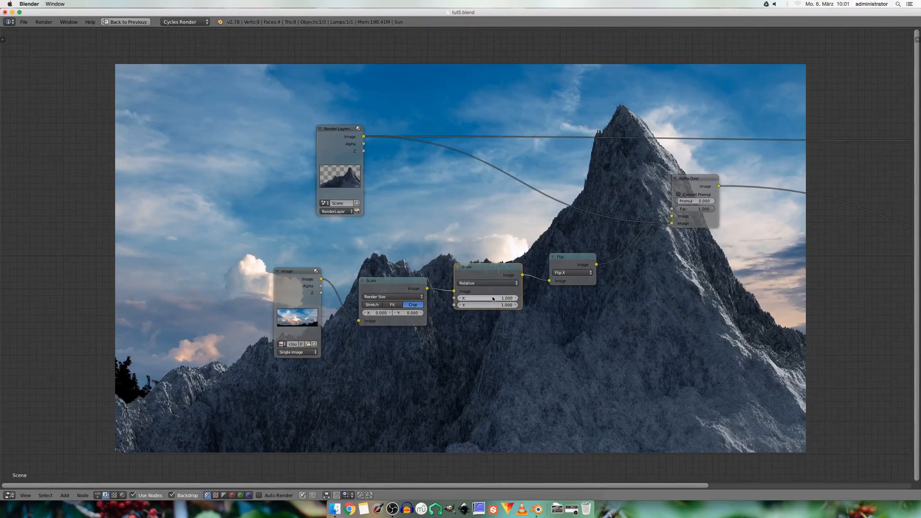
{"action": "left_click", "coordinate": [486, 298]}
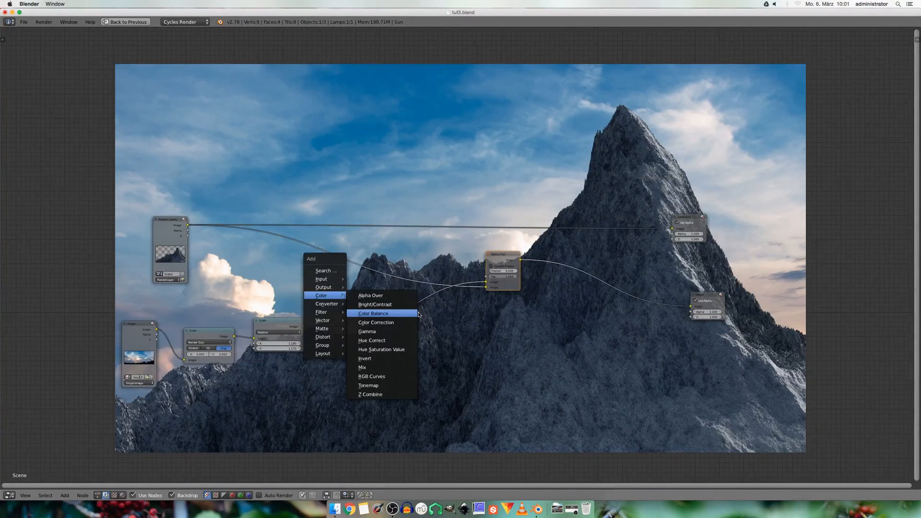
Add a Color Balance node using the Offset/Power/Slope formula, then an RGB Curves node
{"action": "left_click", "coordinate": [374, 313]}
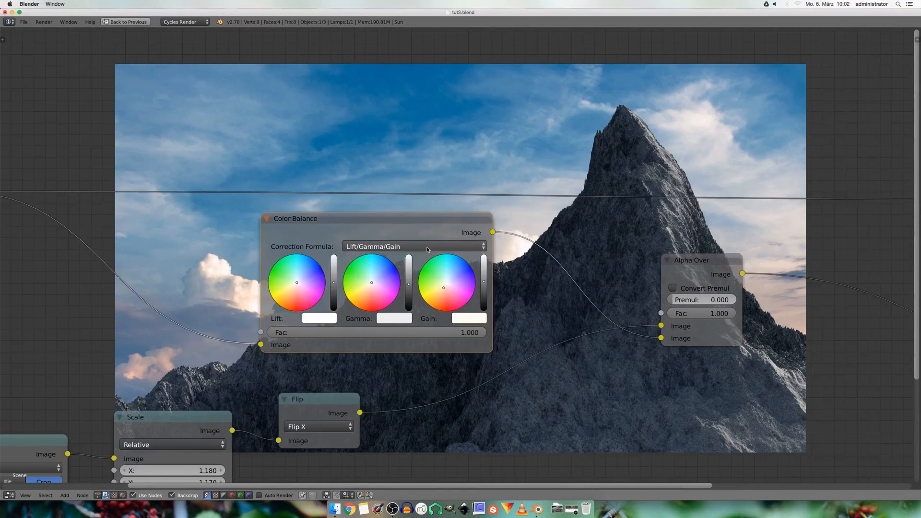
{"action": "left_click", "coordinate": [413, 246]}
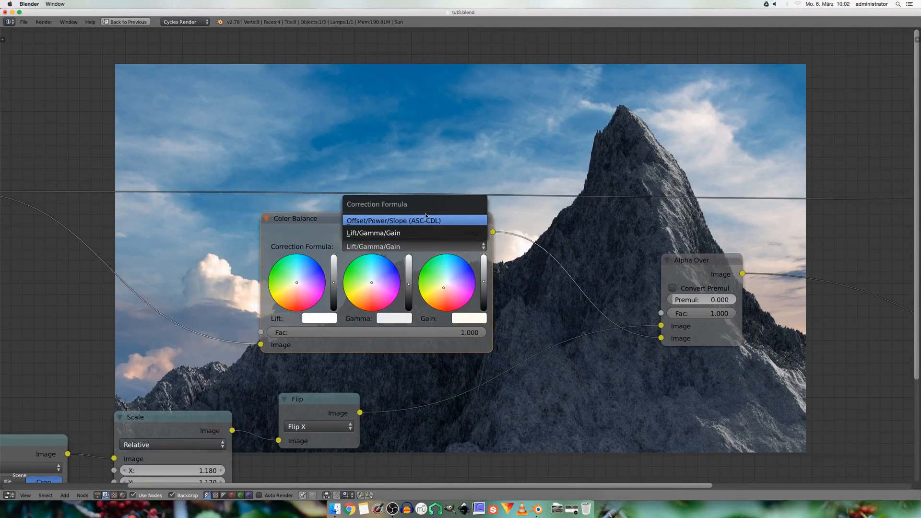
{"action": "left_click", "coordinate": [392, 220]}
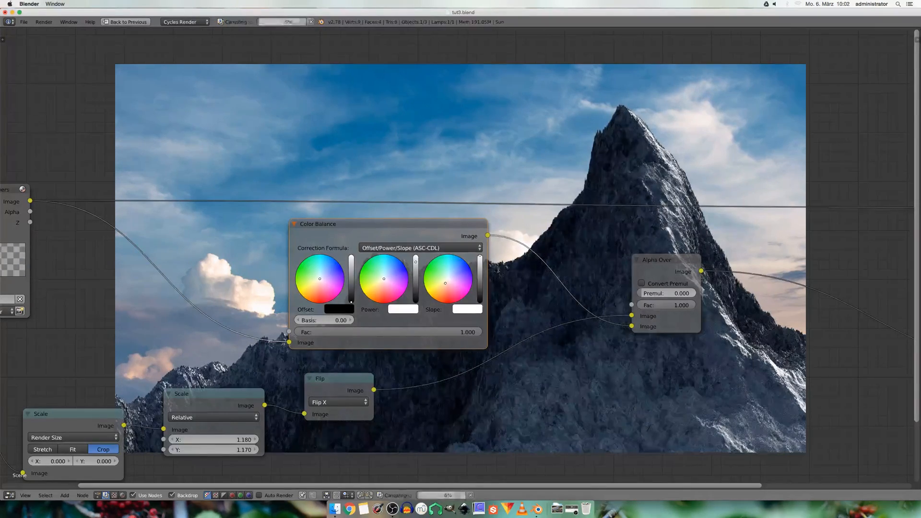
{"action": "left_click", "coordinate": [64, 495]}
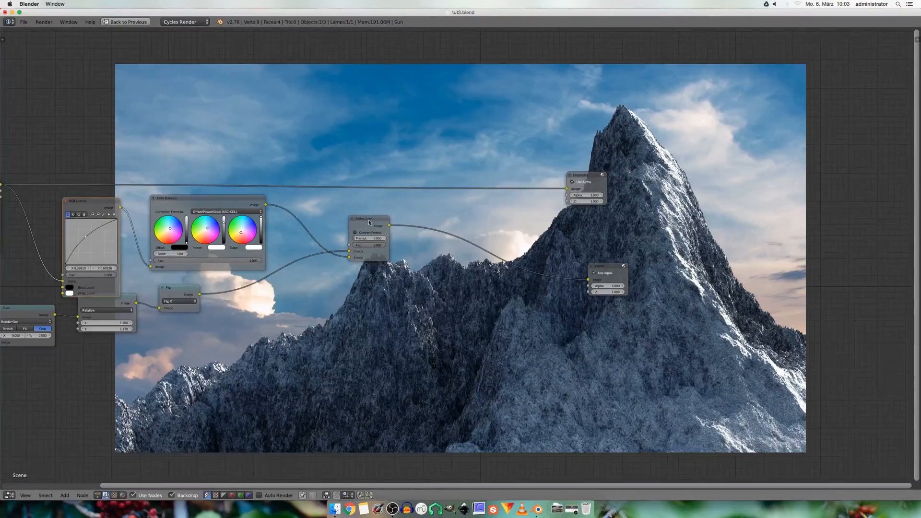
Add an Ellipse Mask and a Fast Gaussian Blur node, previewing the soft ellipse in the Viewer
{"action": "left_click", "coordinate": [369, 219]}
{"action": "type", "text": "e"}
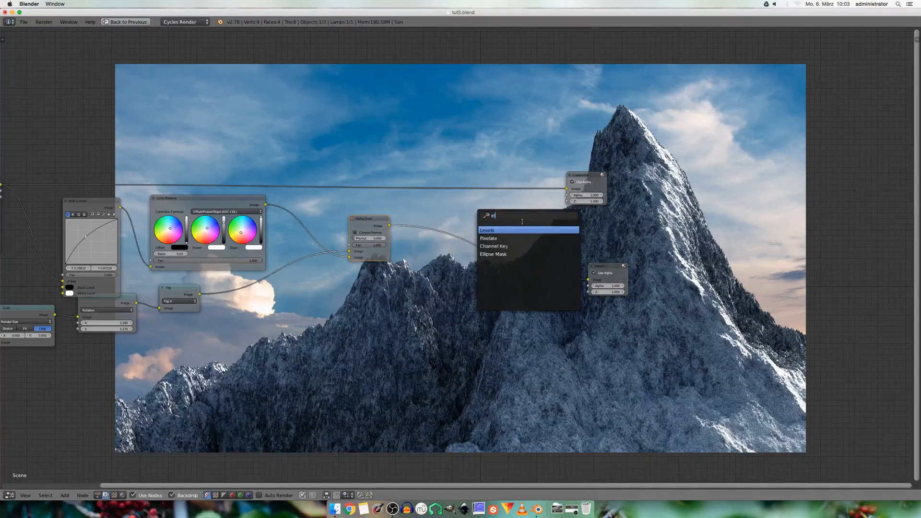
{"action": "type", "text": "ll"}
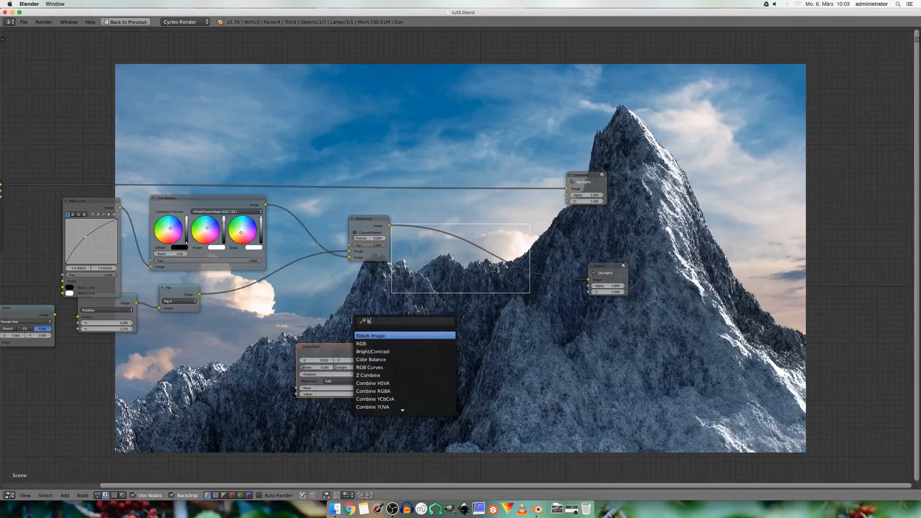
{"action": "type", "text": "blur"}
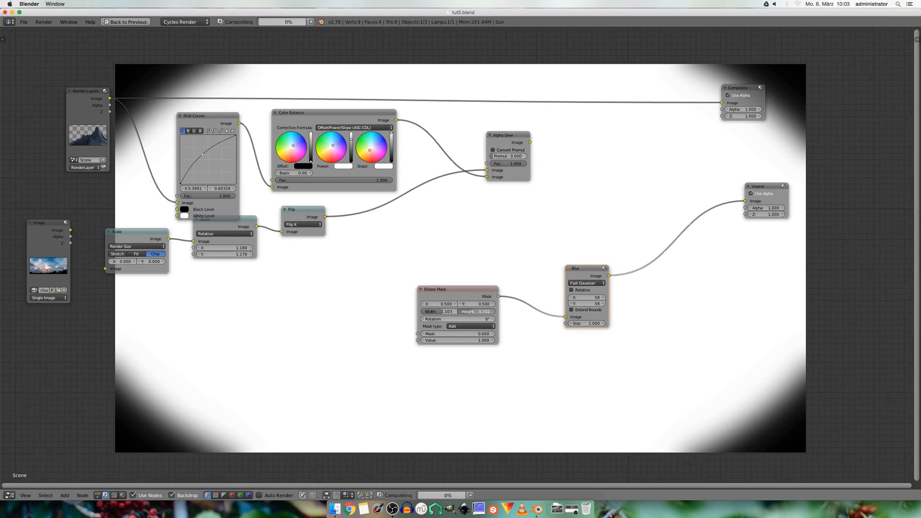
{"action": "scroll", "scroll_direction": "down", "scroll_amount": 3}
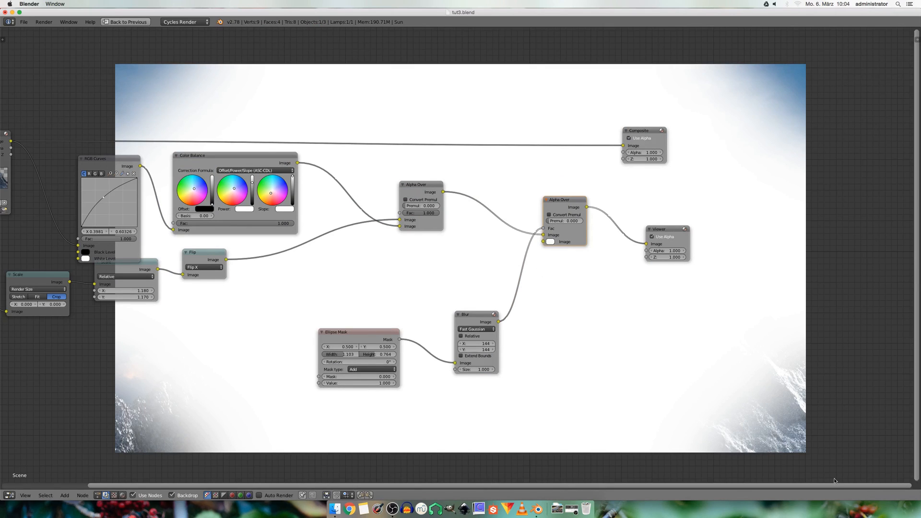
{"action": "mouse_move", "coordinate": [546, 244]}
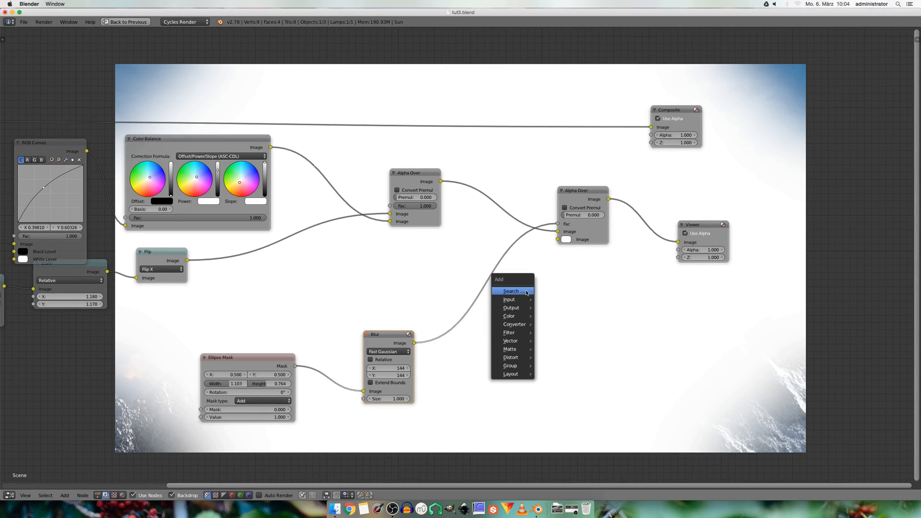
{"action": "mouse_move", "coordinate": [510, 290]}
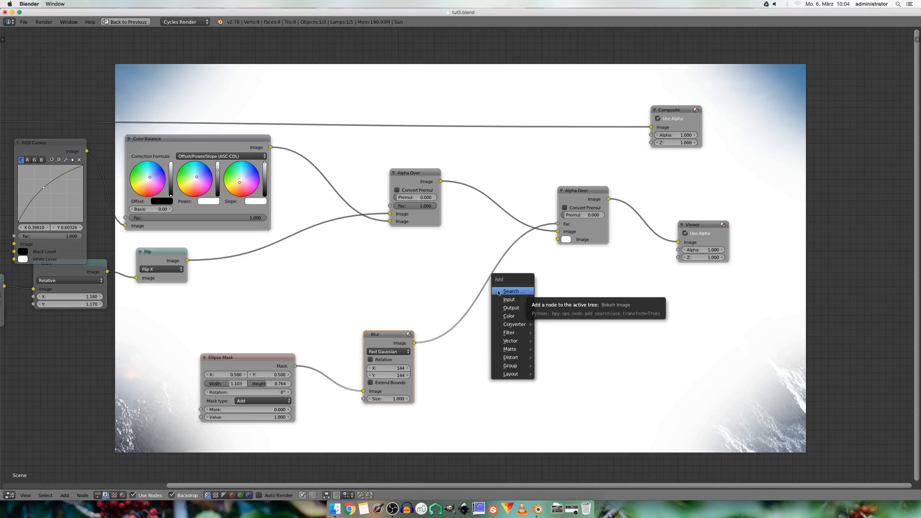
Add an Invert node between Blur and Fac, then pick the corner blend colour
{"action": "left_click", "coordinate": [508, 315]}
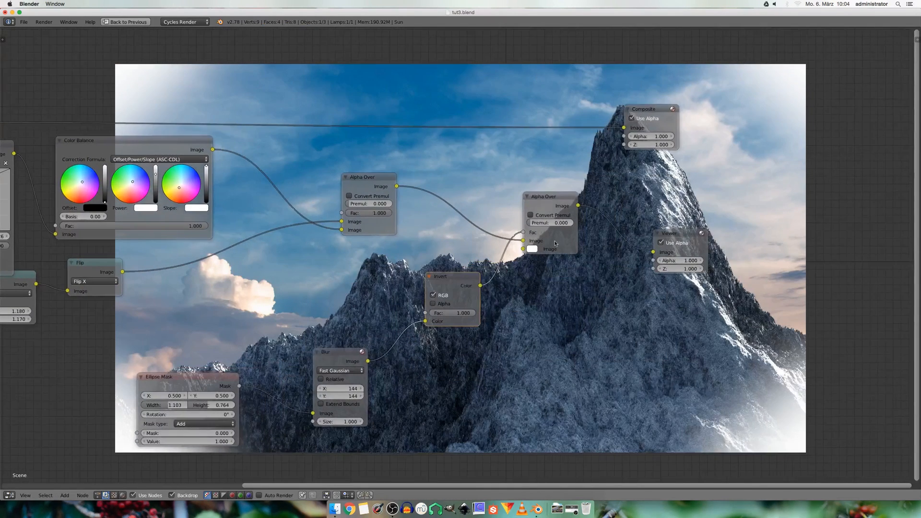
{"action": "left_click", "coordinate": [531, 248]}
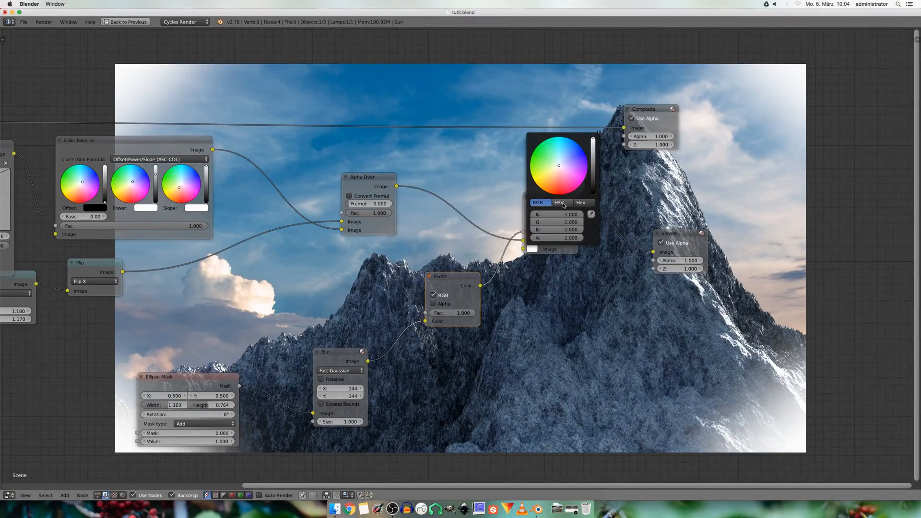